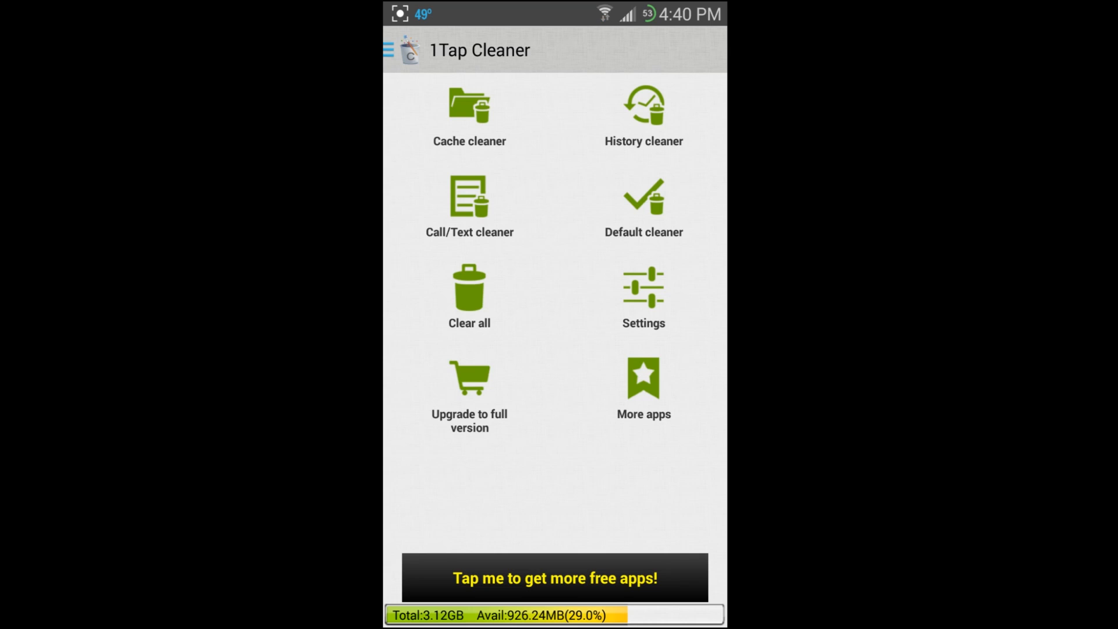
Step: Open and close the navigation drawer, then launch the Cache cleaner listing 68 apps
click(390, 50)
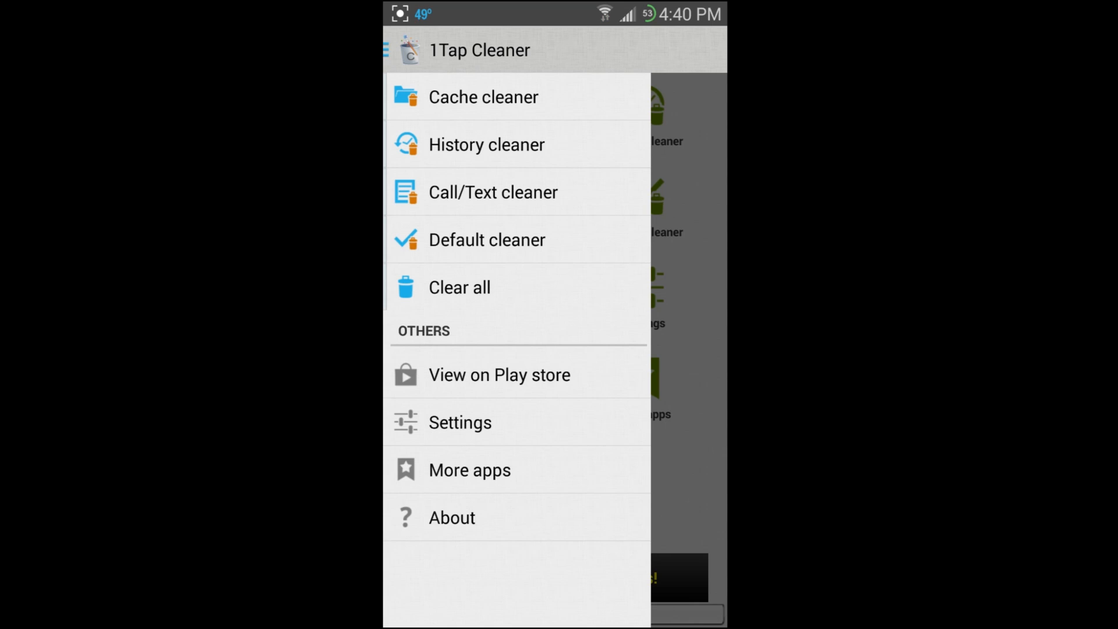
click(388, 50)
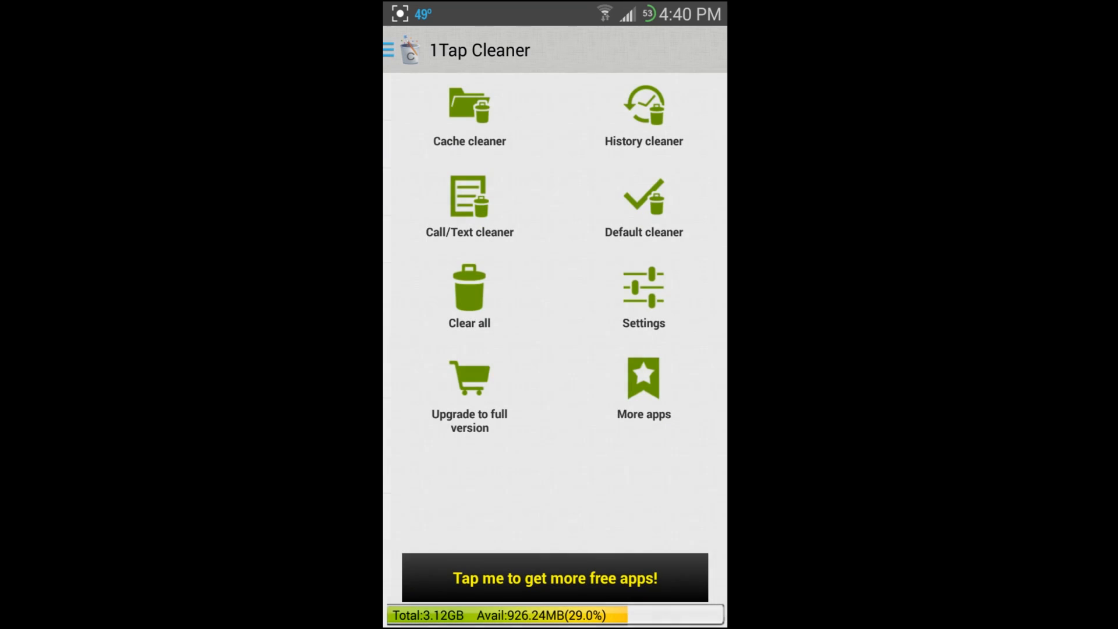
click(469, 108)
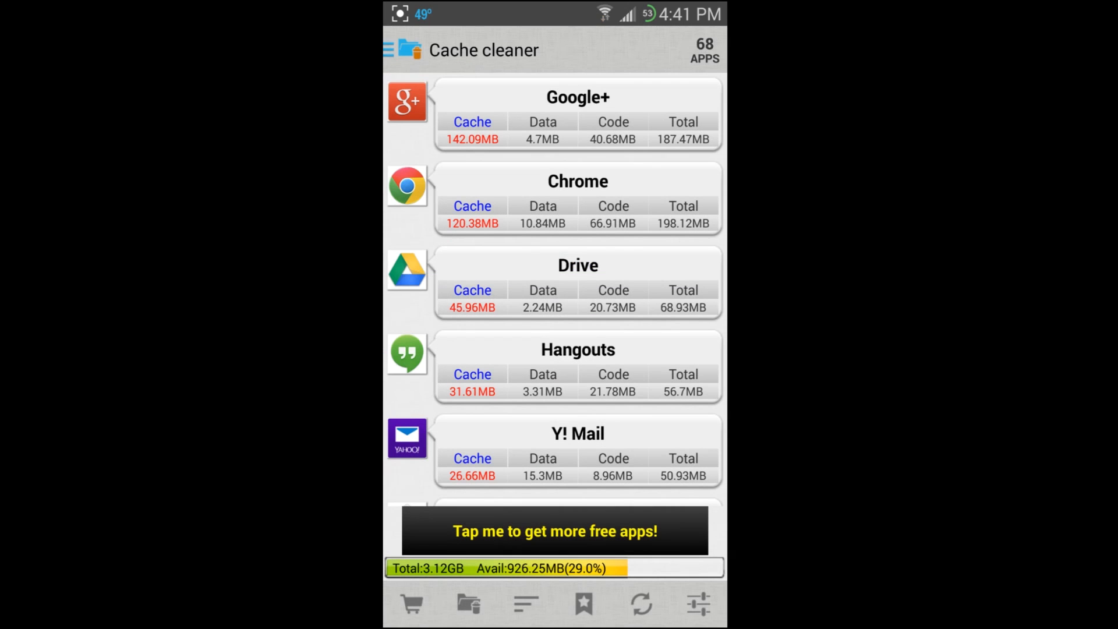
Step: Visit the History cleaner, then the Call/Text cleaner with call log counts, and reopen the drawer
click(388, 50)
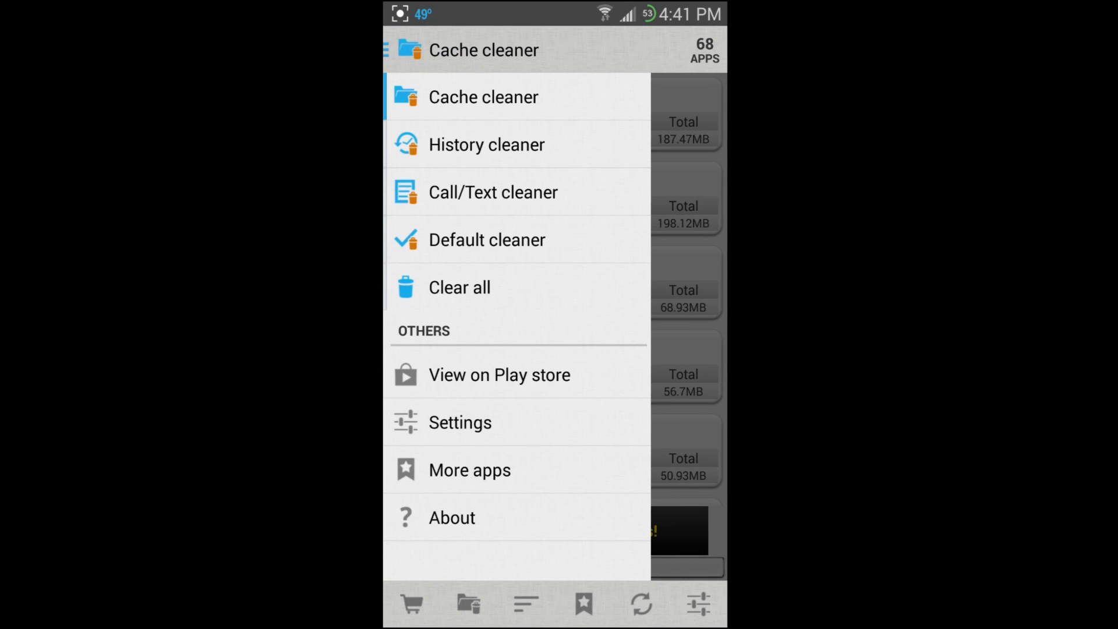
click(483, 97)
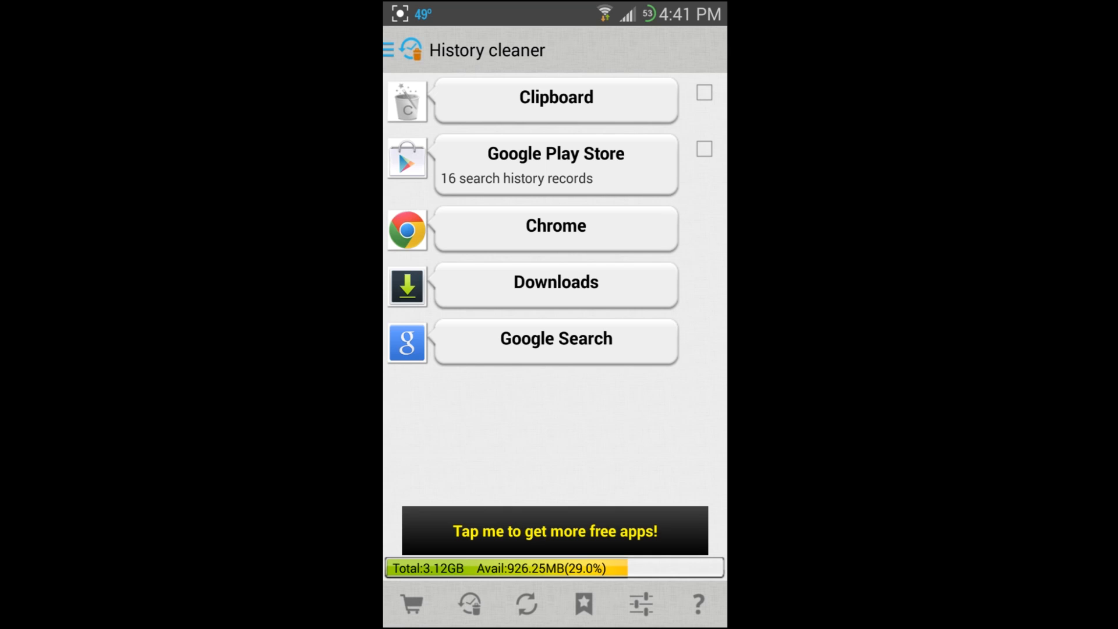
click(391, 49)
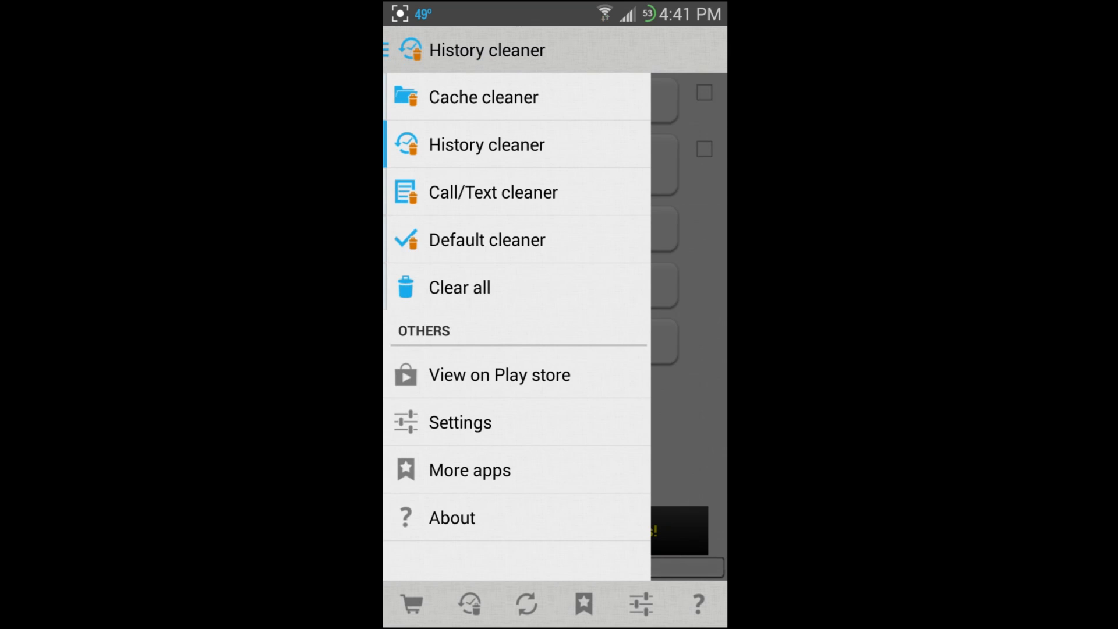
click(493, 193)
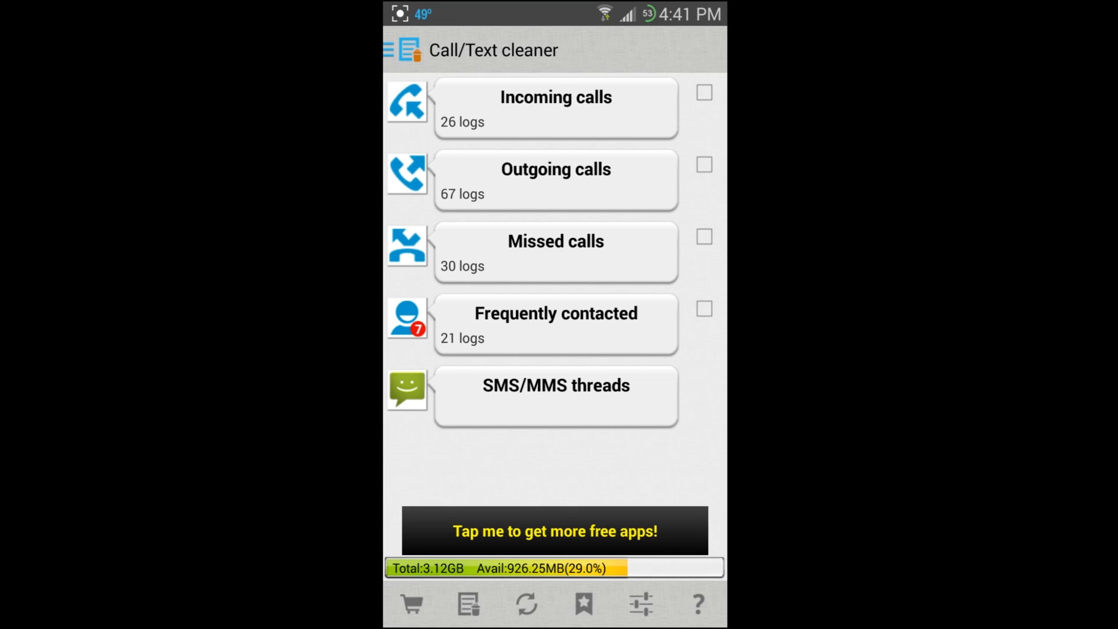
click(389, 50)
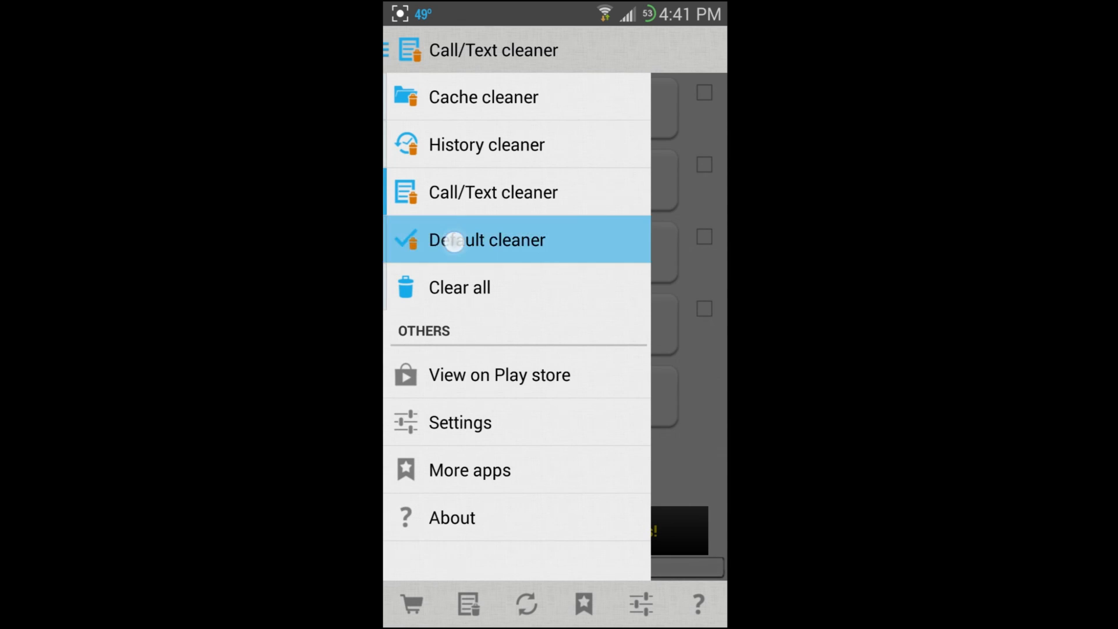
Step: Switch to the Default cleaner and scroll through its 11 default apps
click(454, 241)
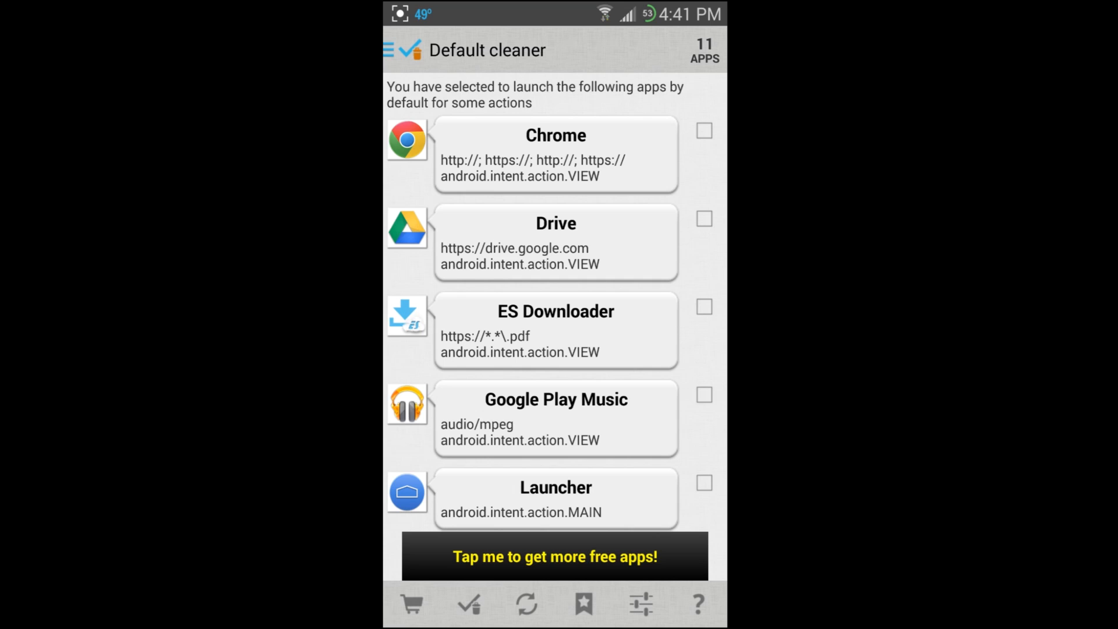
scroll(down, 3)
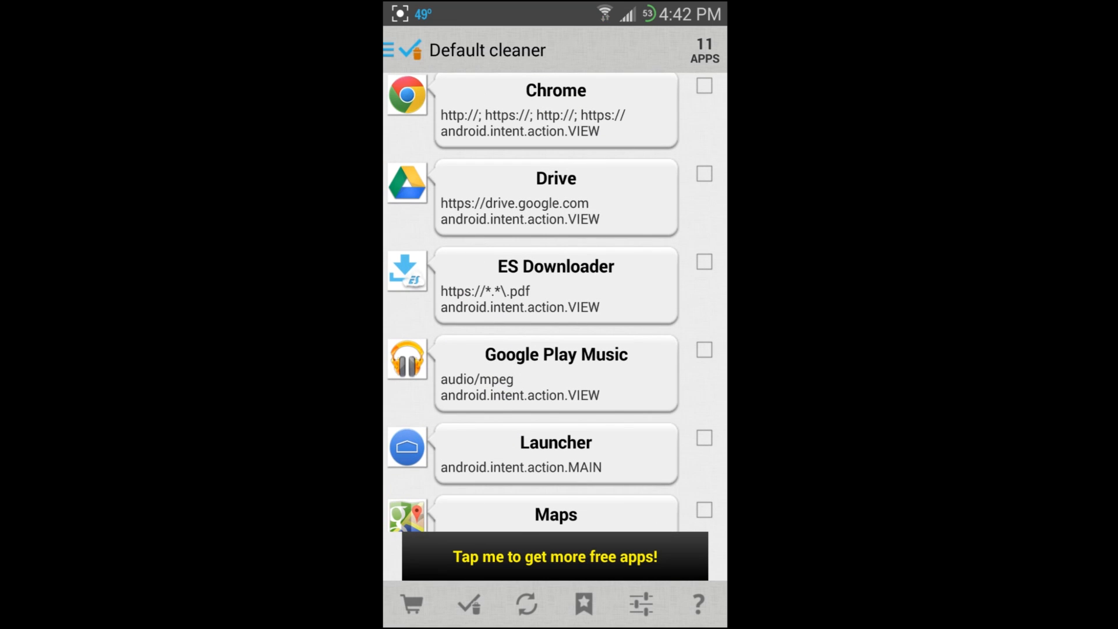
scroll(down, 3)
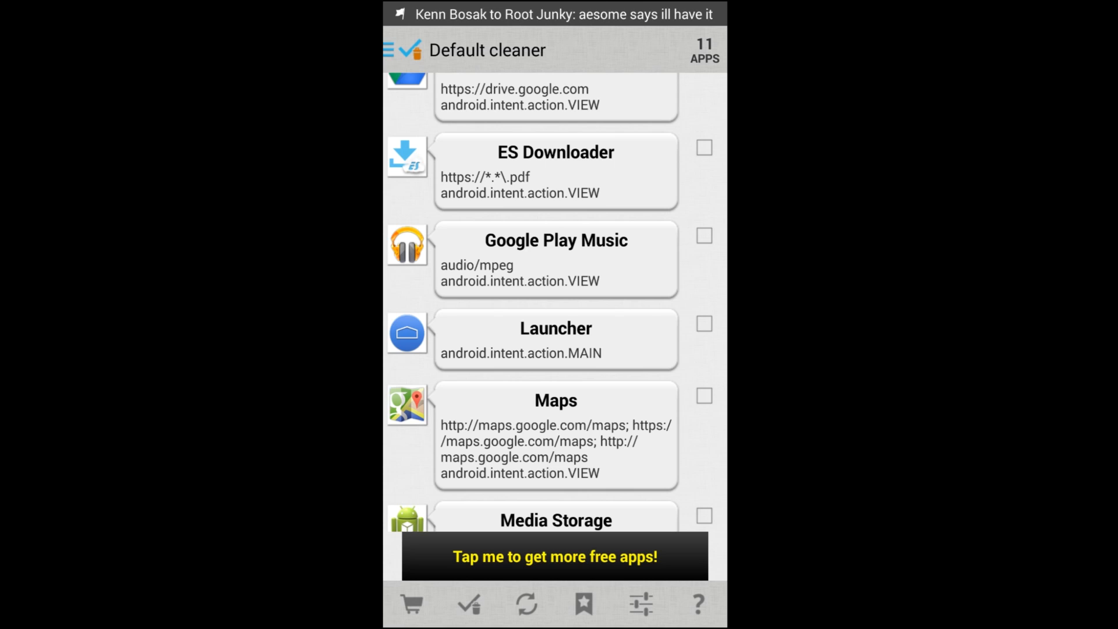
Step: View Google Search's app info down to its Launch by default section
click(704, 324)
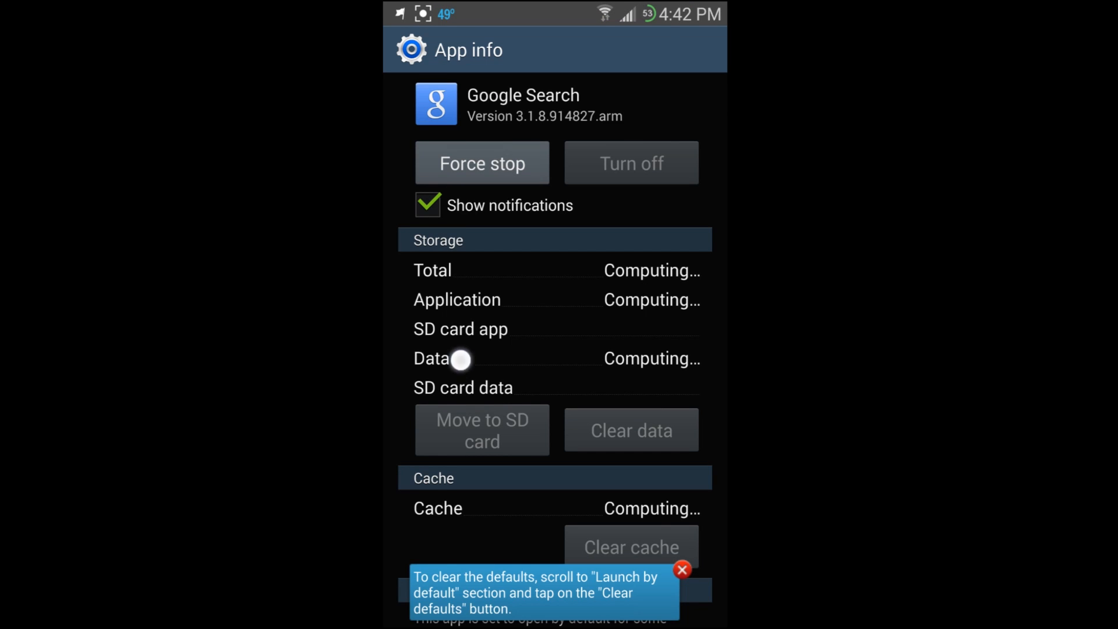
scroll(down, 3)
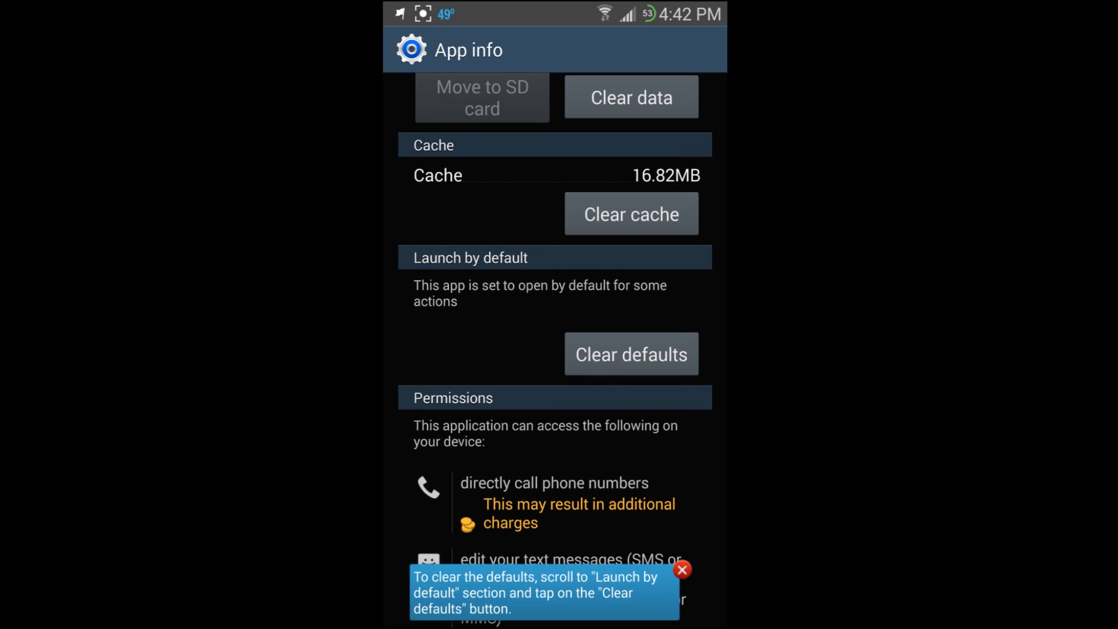
Step: Clear the ticked Launcher default, set Launcher as Always home app, and dismiss the notice
click(631, 354)
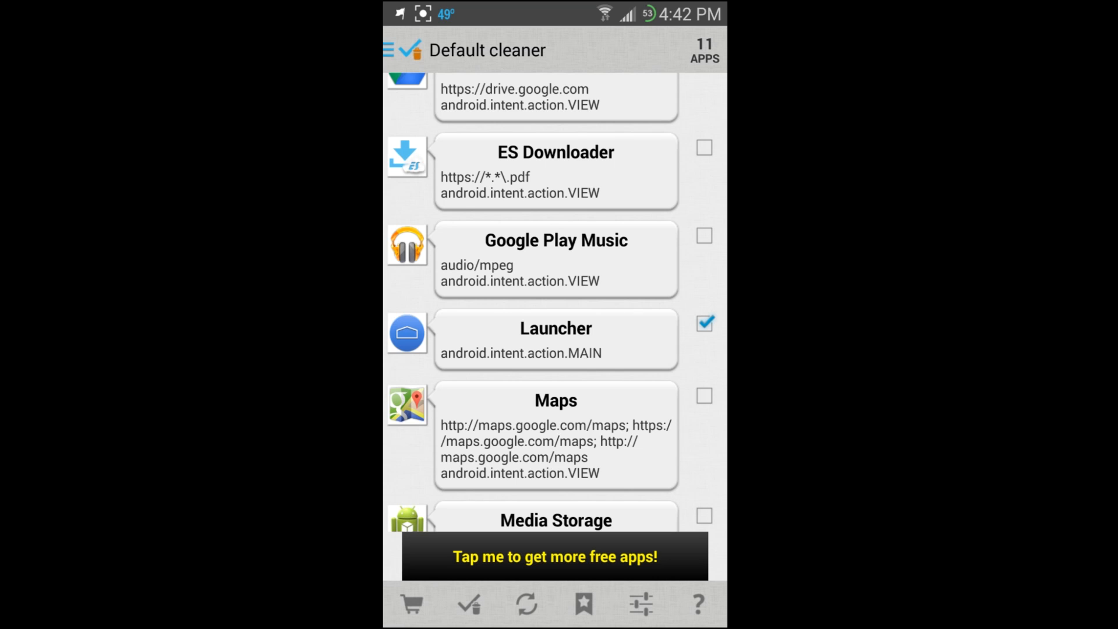
click(555, 329)
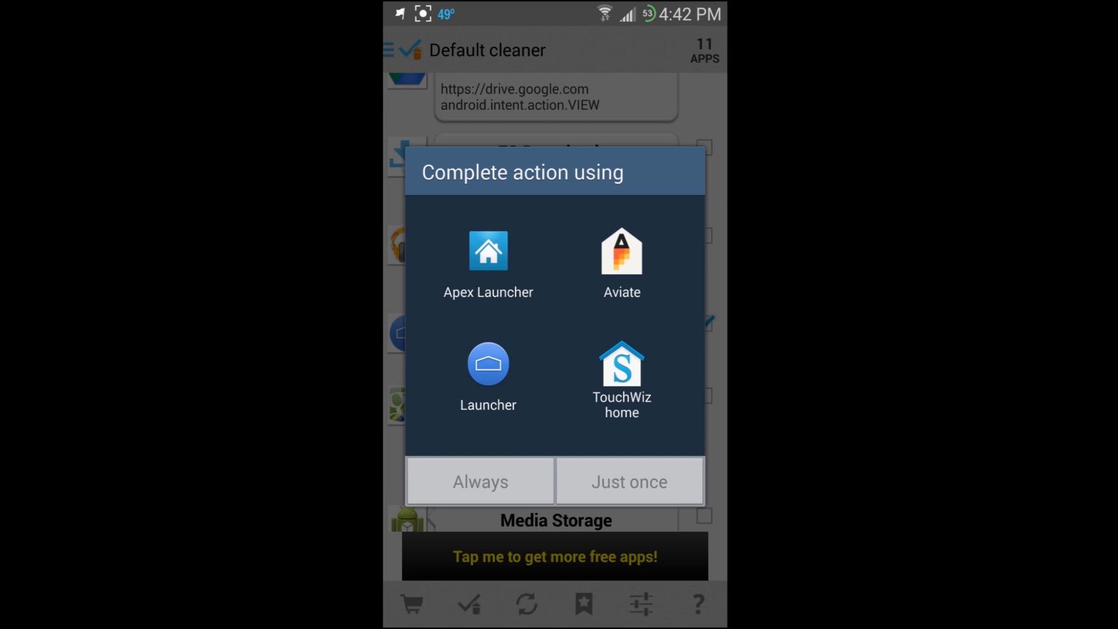
click(488, 373)
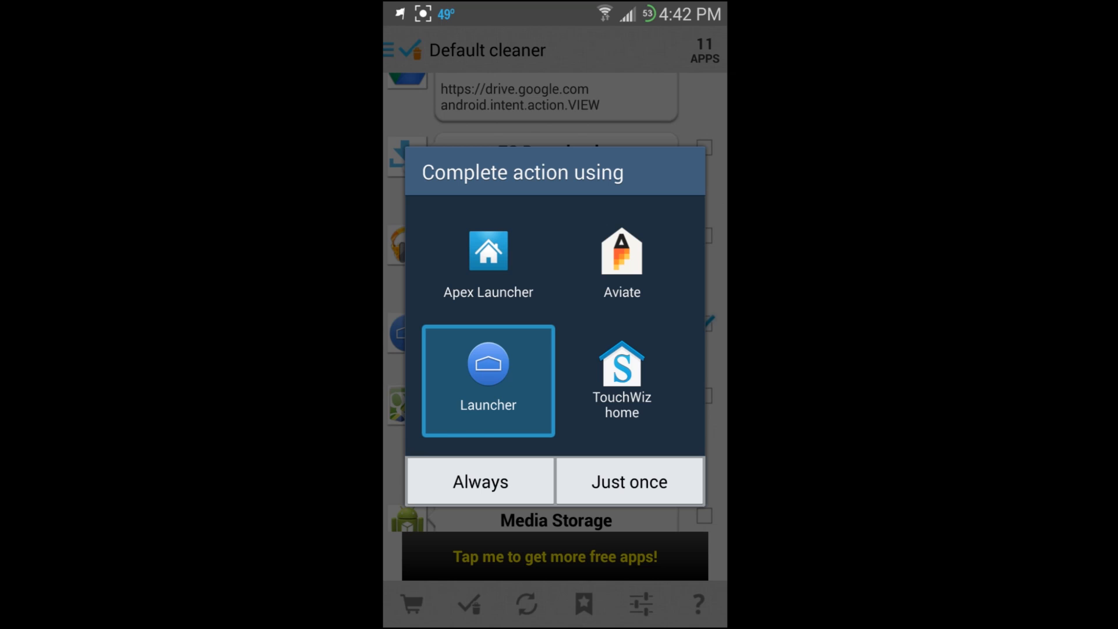
click(487, 493)
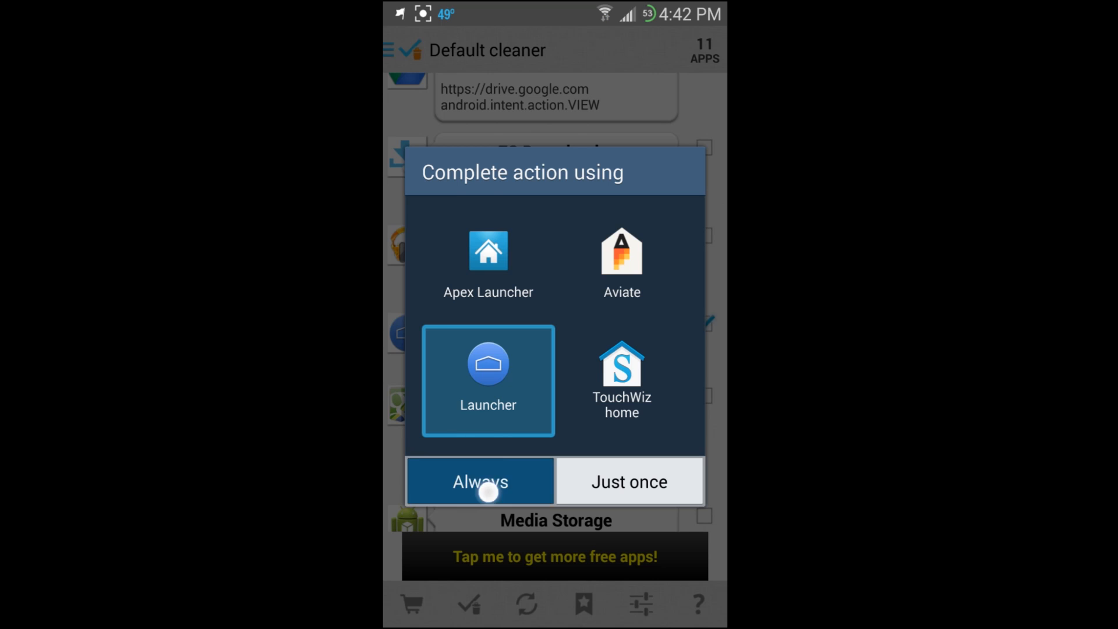
click(480, 481)
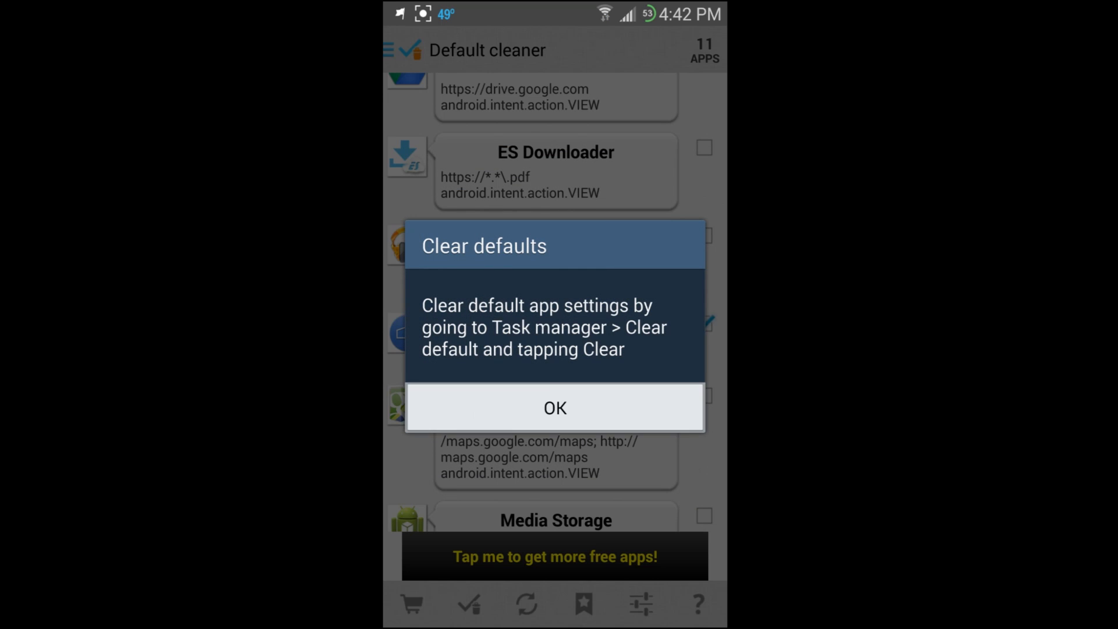
click(556, 408)
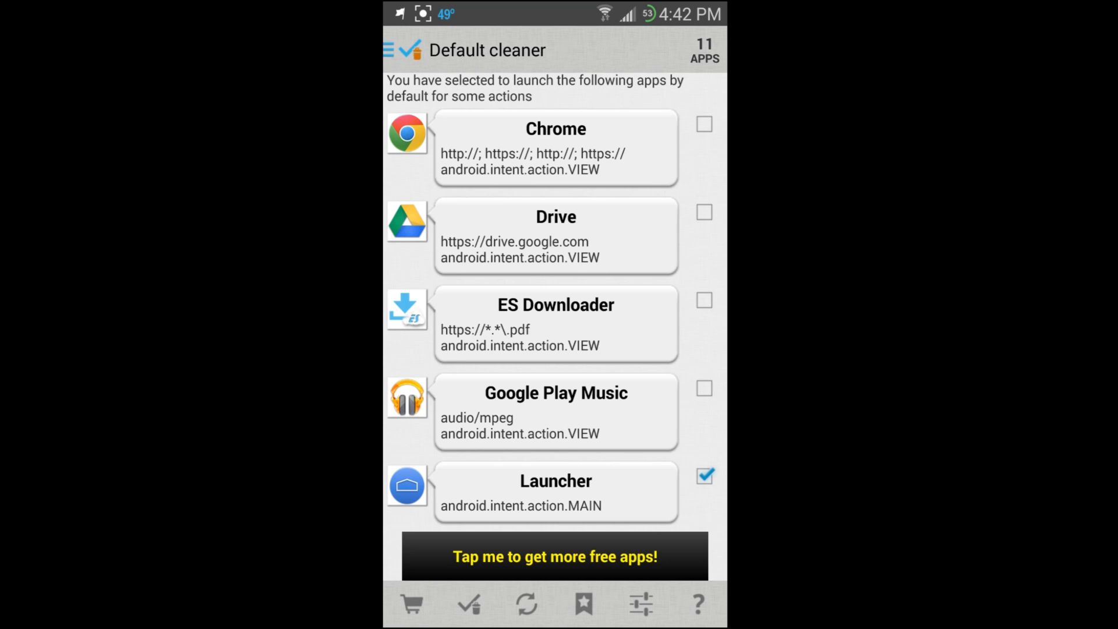
Step: Inspect ES File Explorer's app info, then return to the Default cleaner's 9-app list
scroll(down, 3)
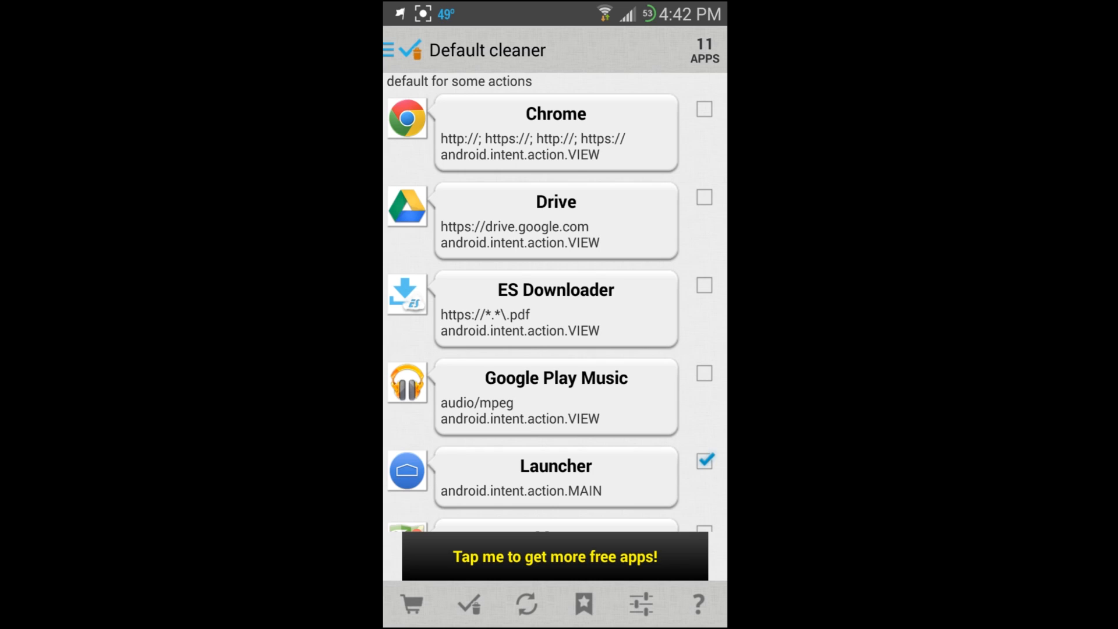
click(704, 374)
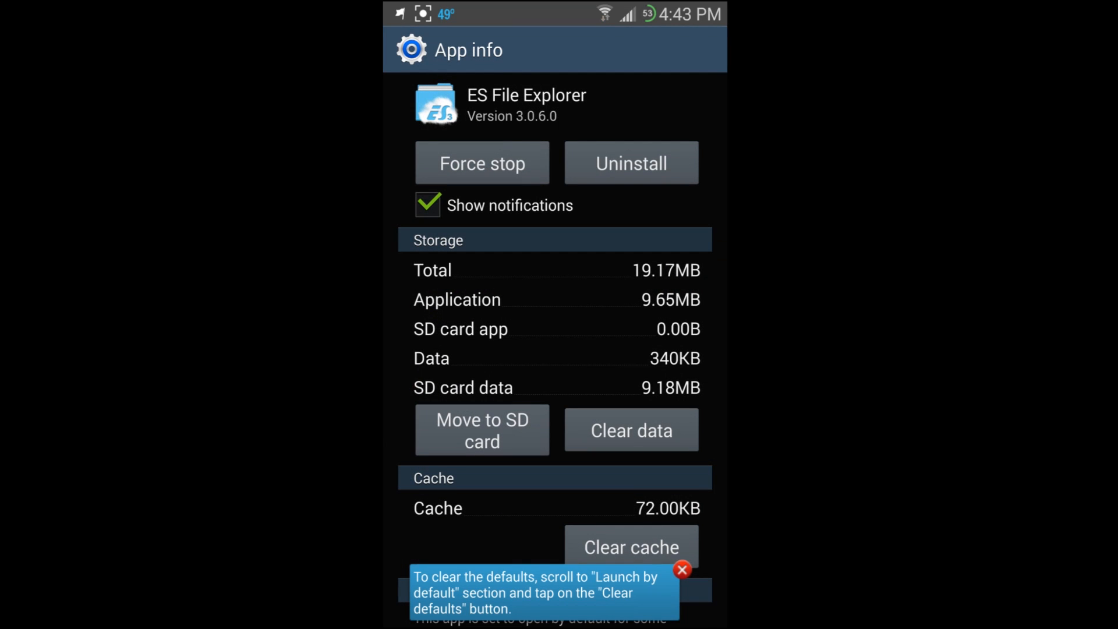
scroll(down, 3)
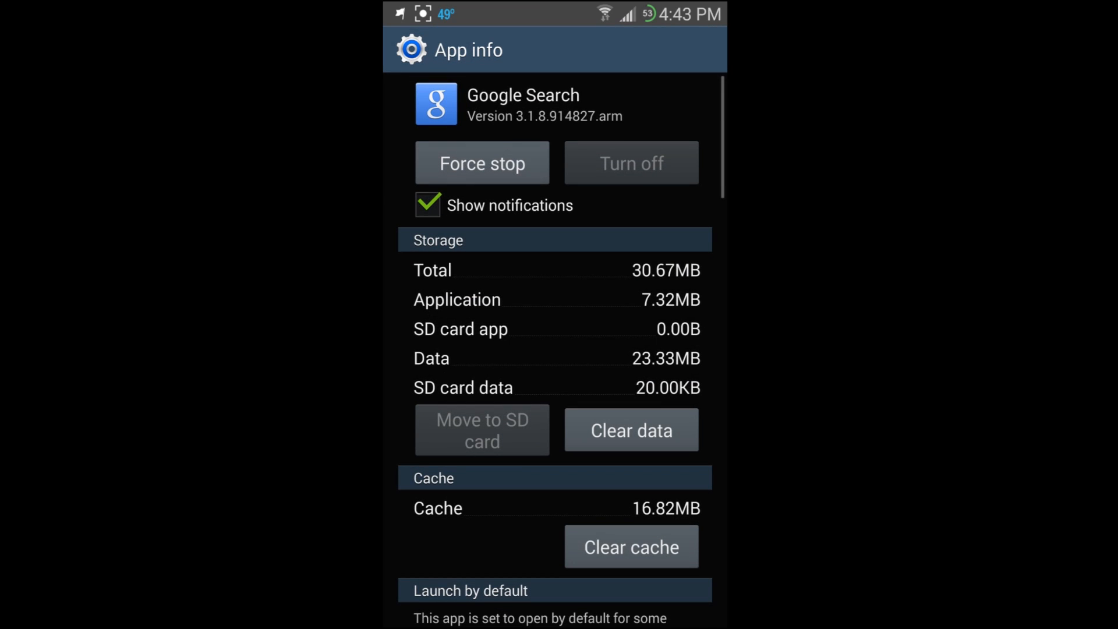
scroll(down, 3)
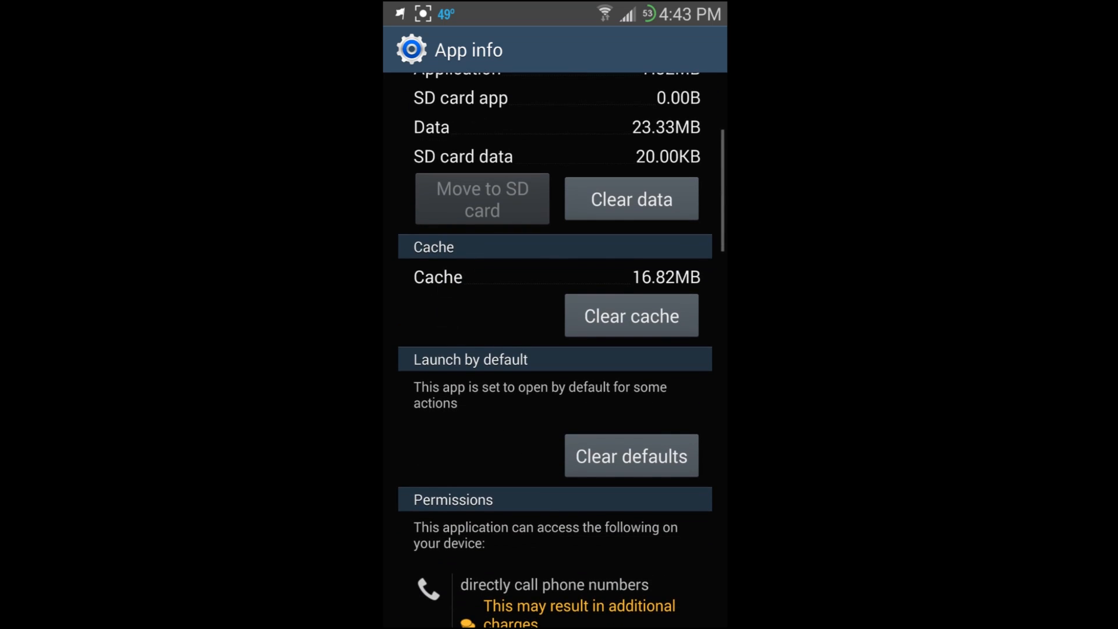
click(631, 455)
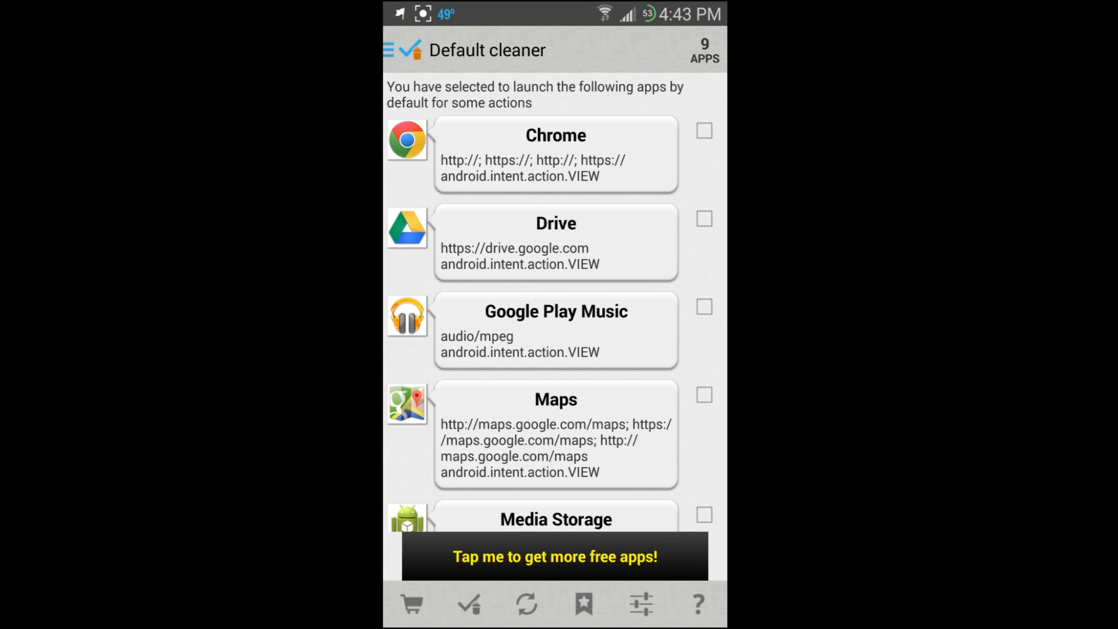
scroll(down, 3)
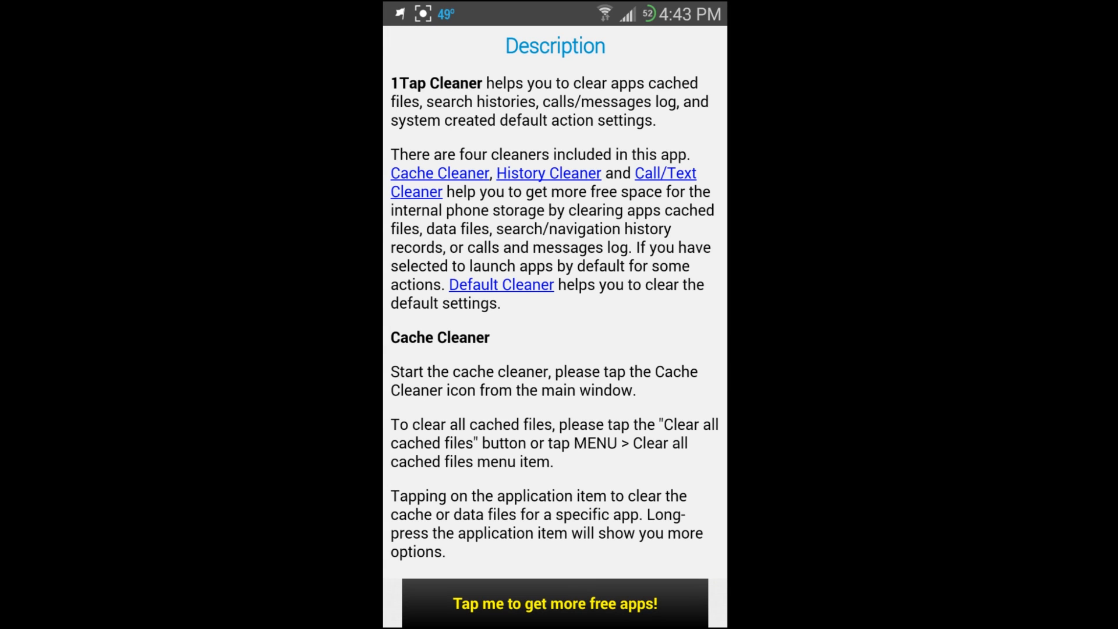
scroll(down, 3)
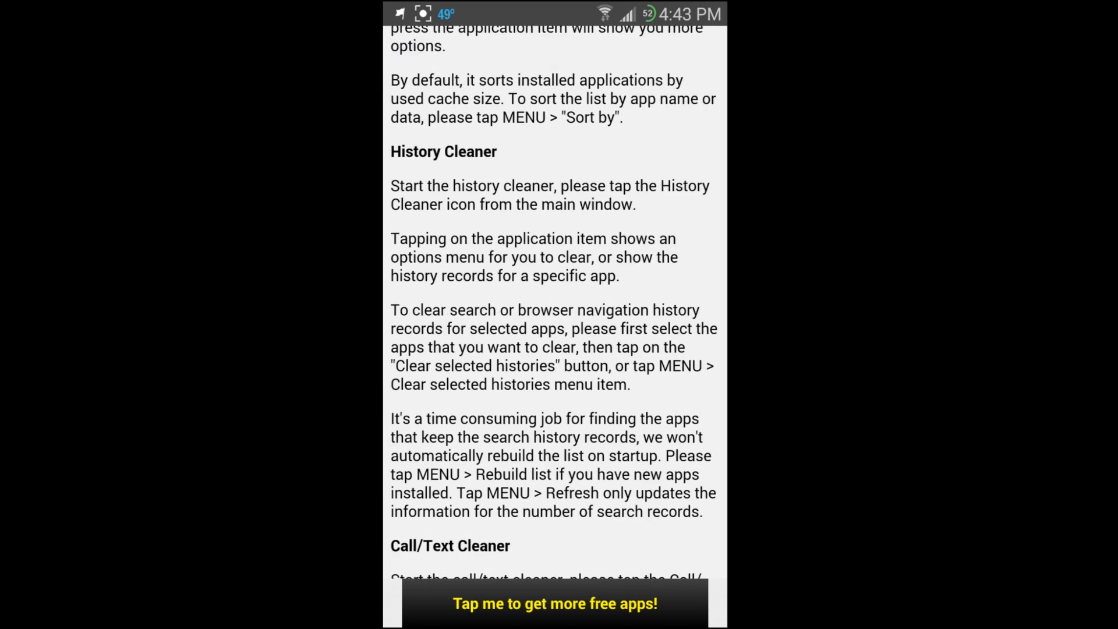
scroll(down, 3)
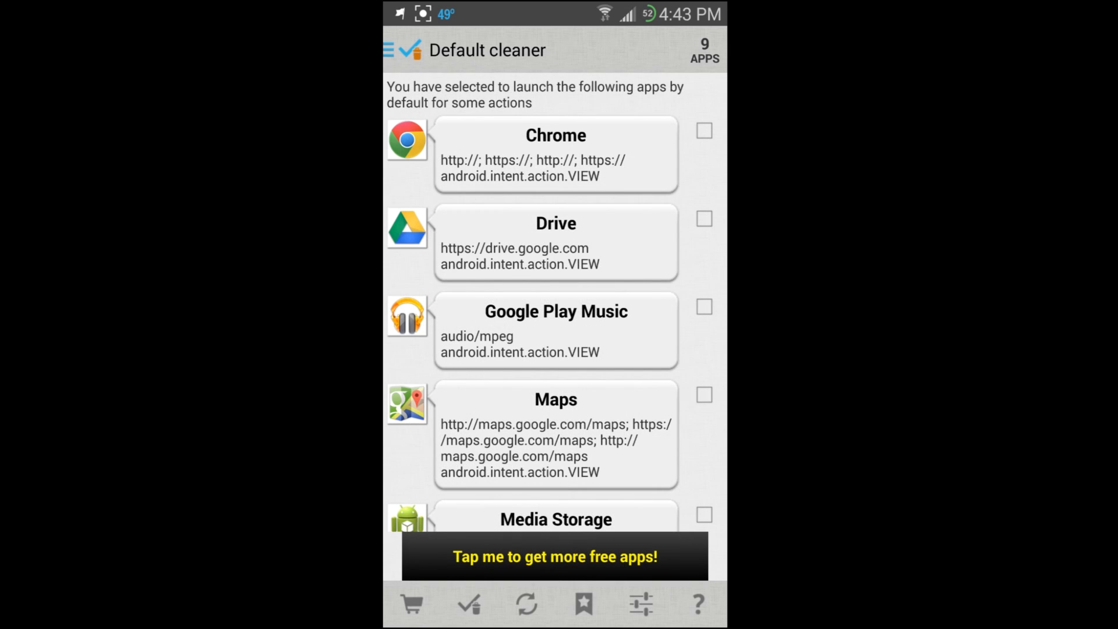
click(390, 50)
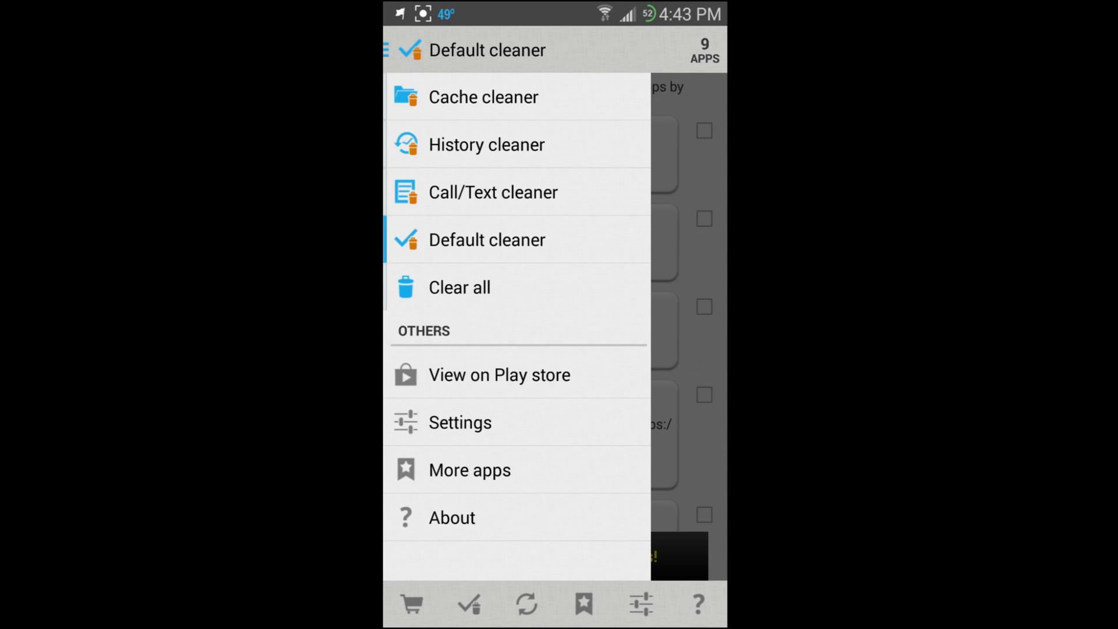
click(452, 518)
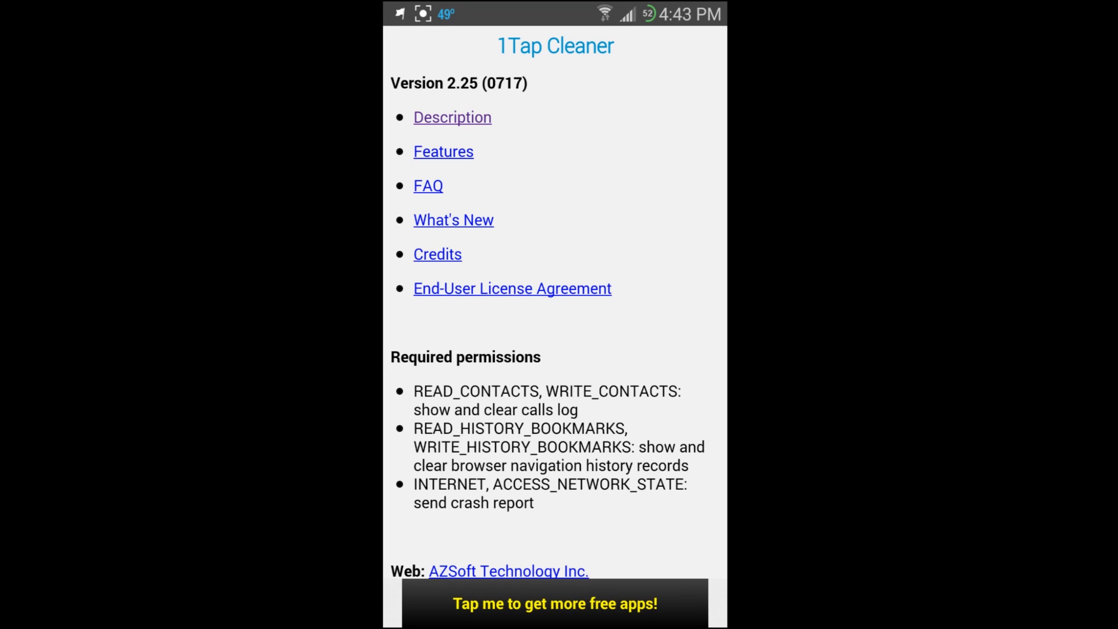
scroll(down, 3)
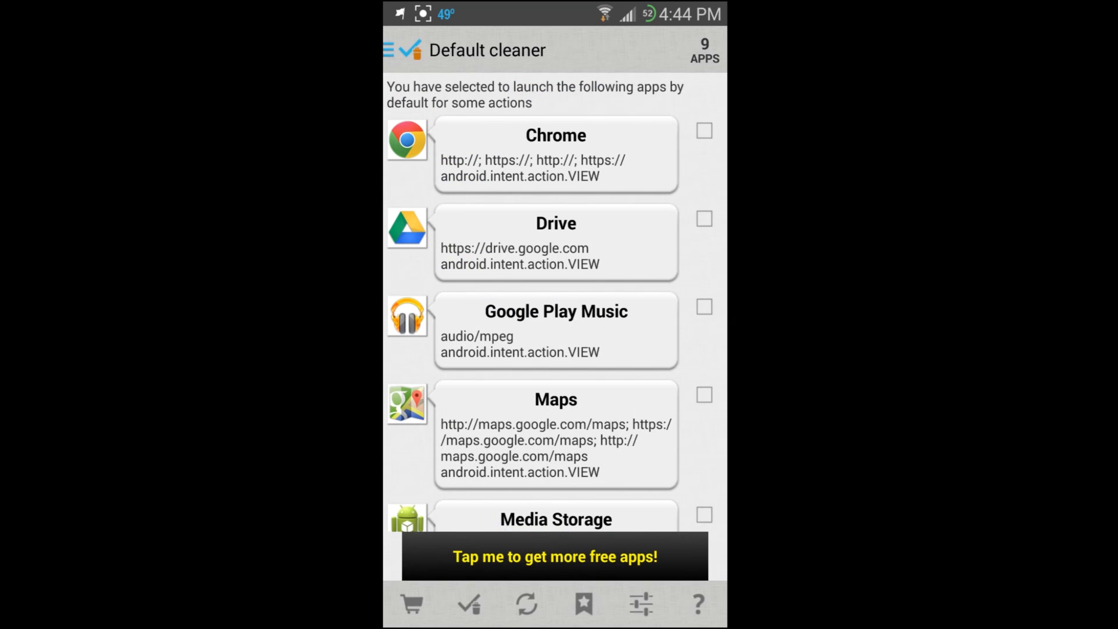
Step: Open Settings from the side menu, browse all options unchanged, and return home
click(388, 49)
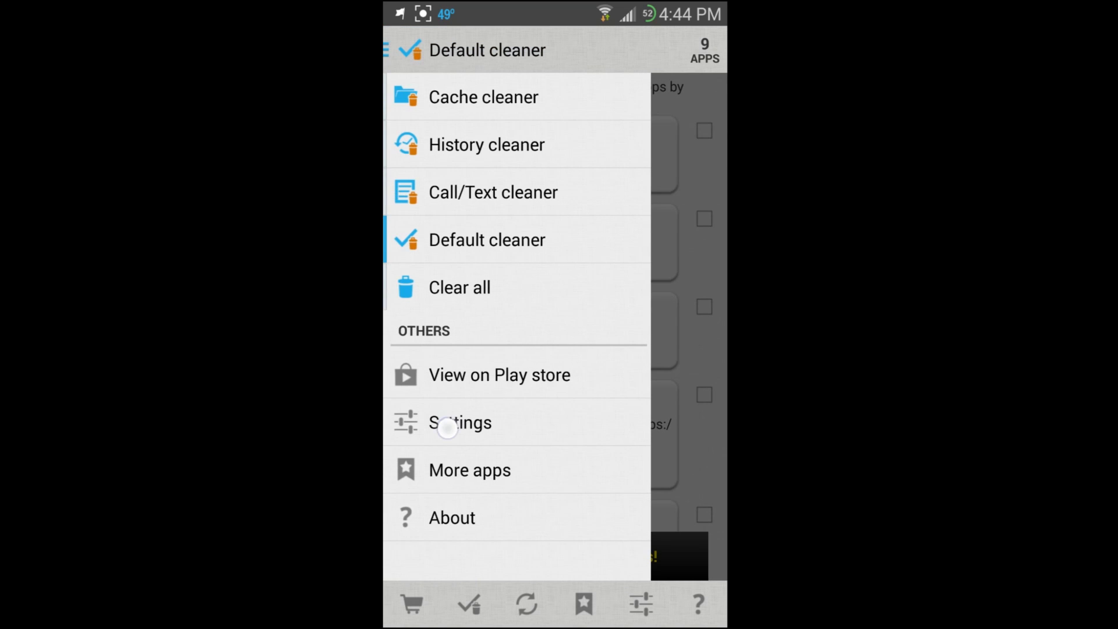
click(447, 423)
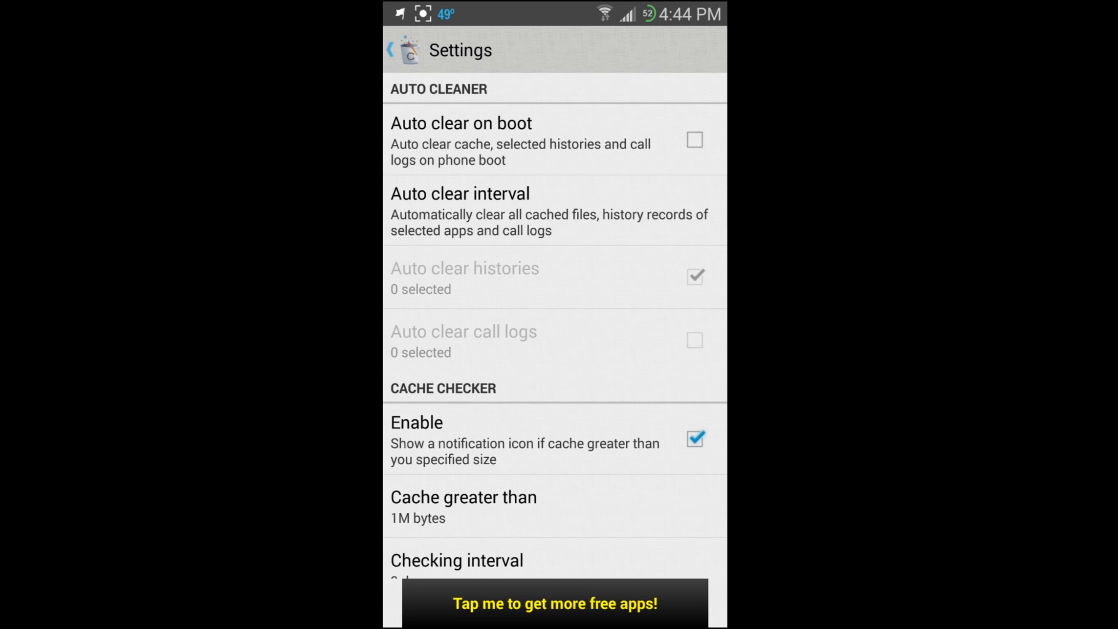
scroll(down, 3)
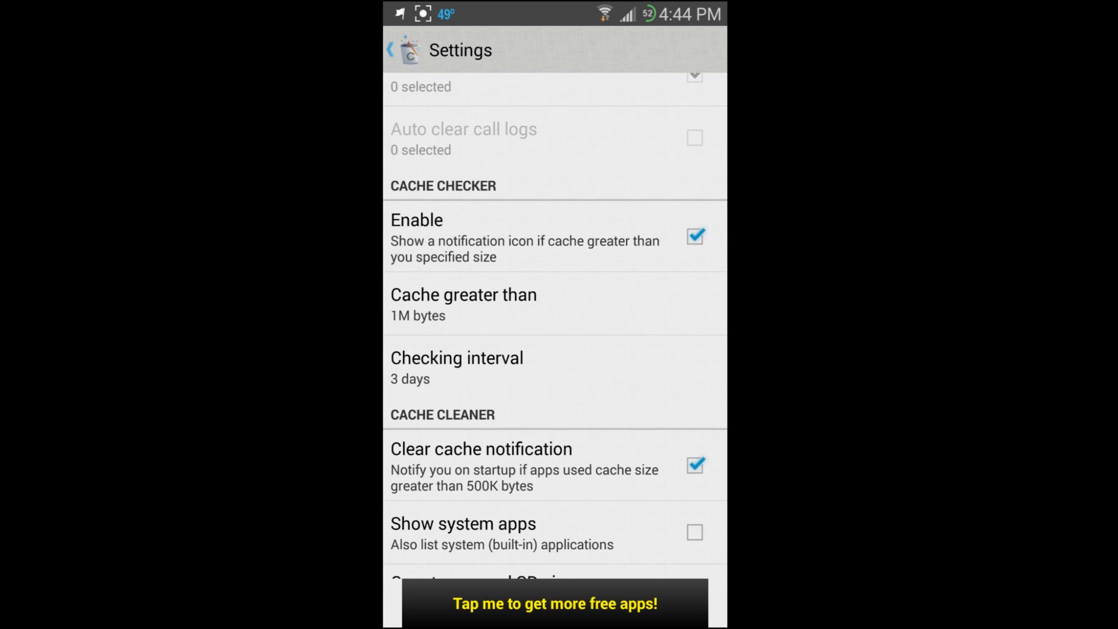
scroll(down, 3)
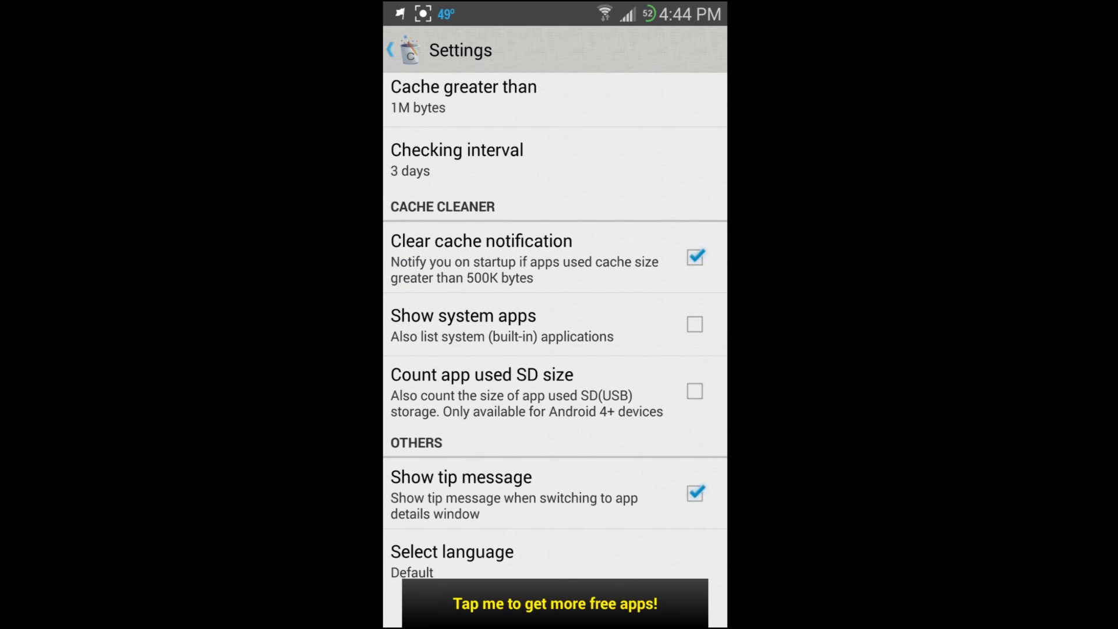
scroll(down, 3)
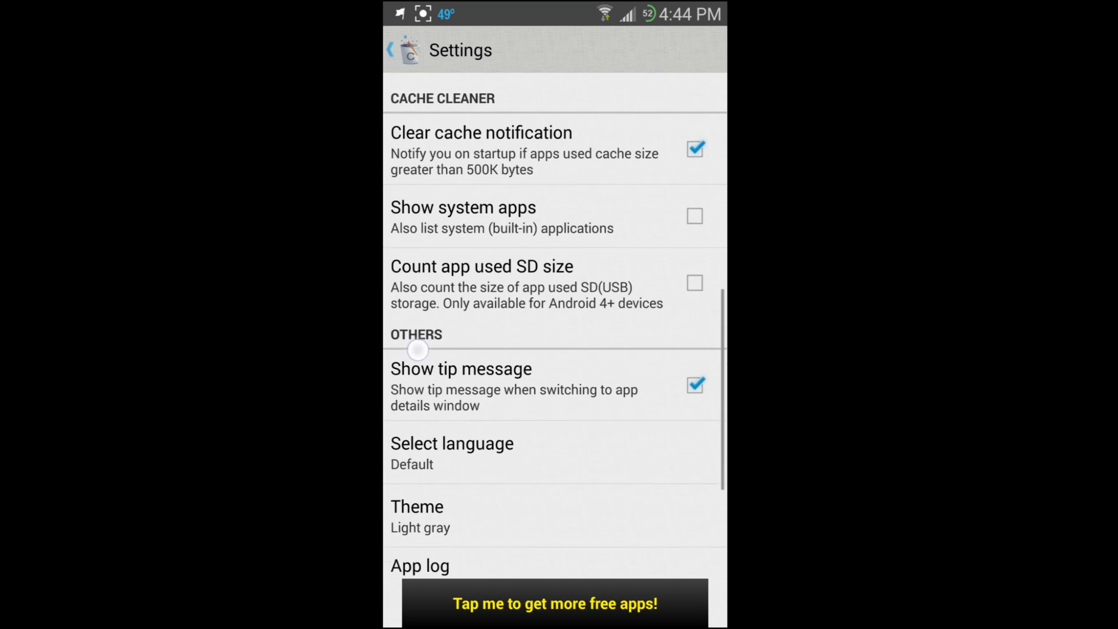
scroll(down, 3)
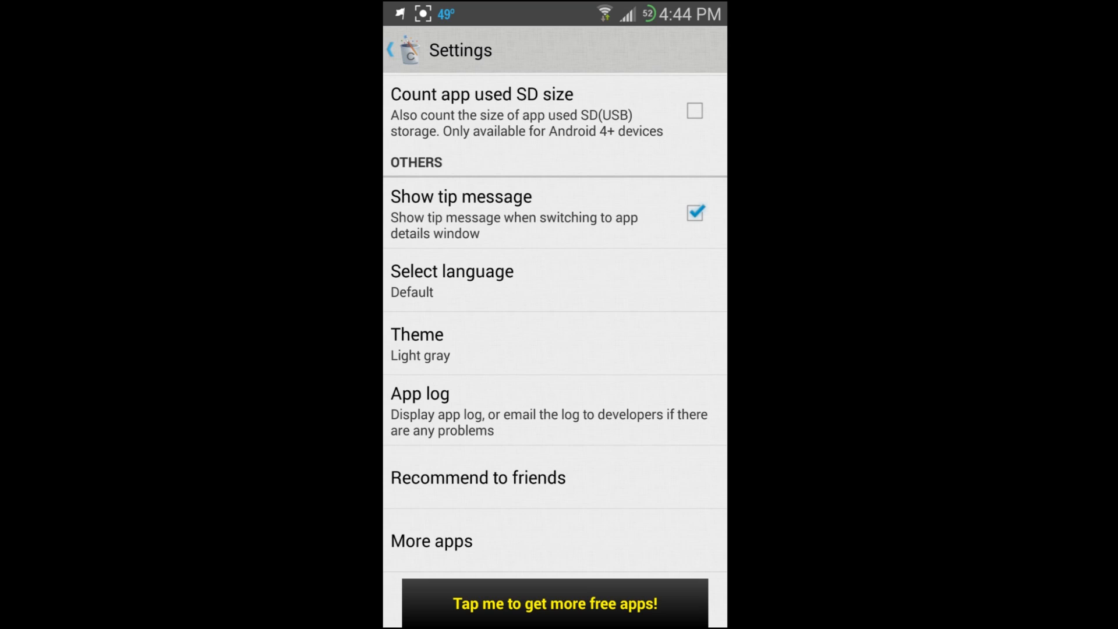
scroll(down, 3)
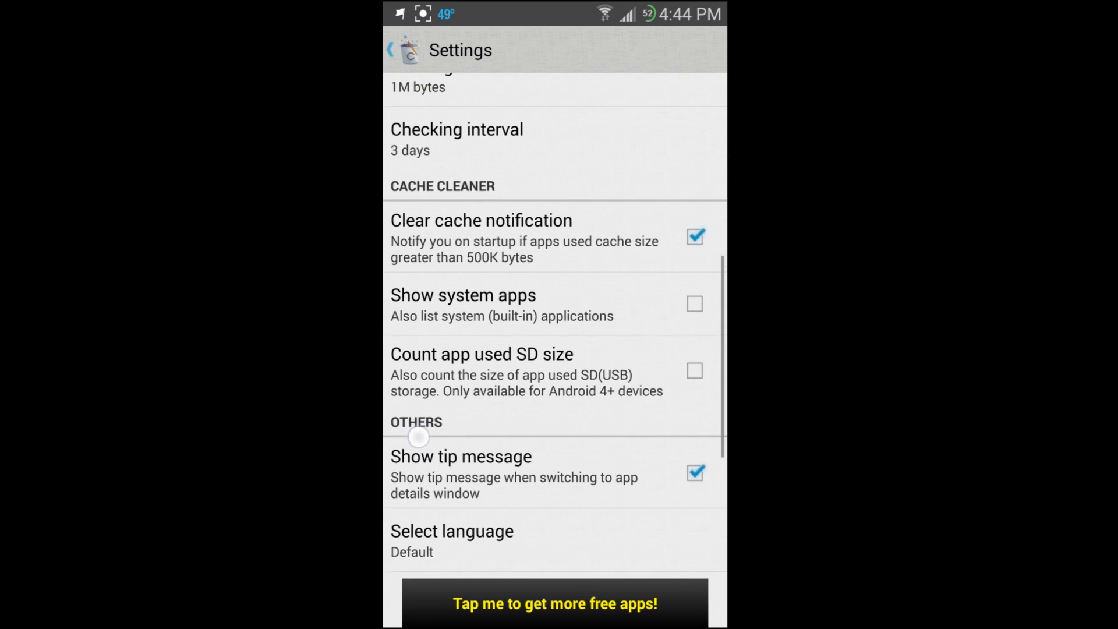
scroll(down, 3)
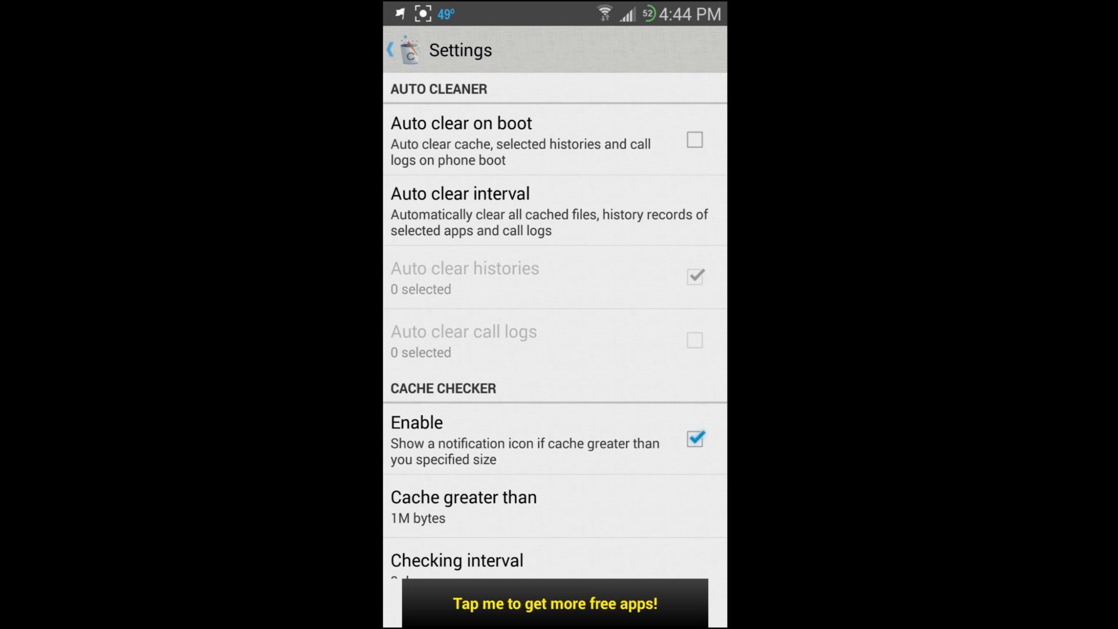
scroll(down, 3)
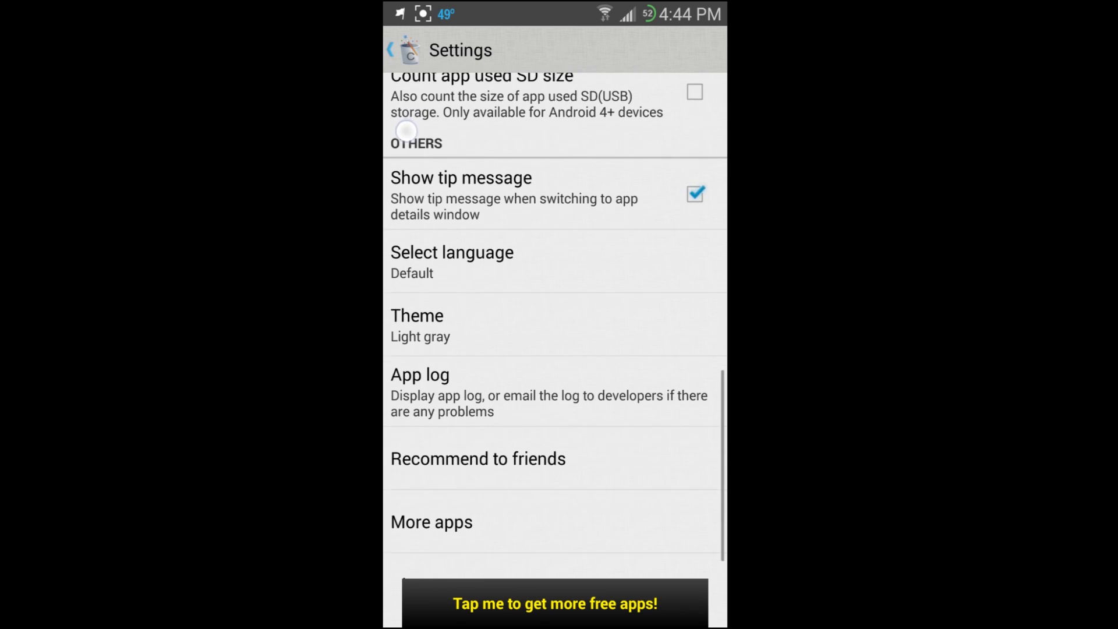
scroll(up, 3)
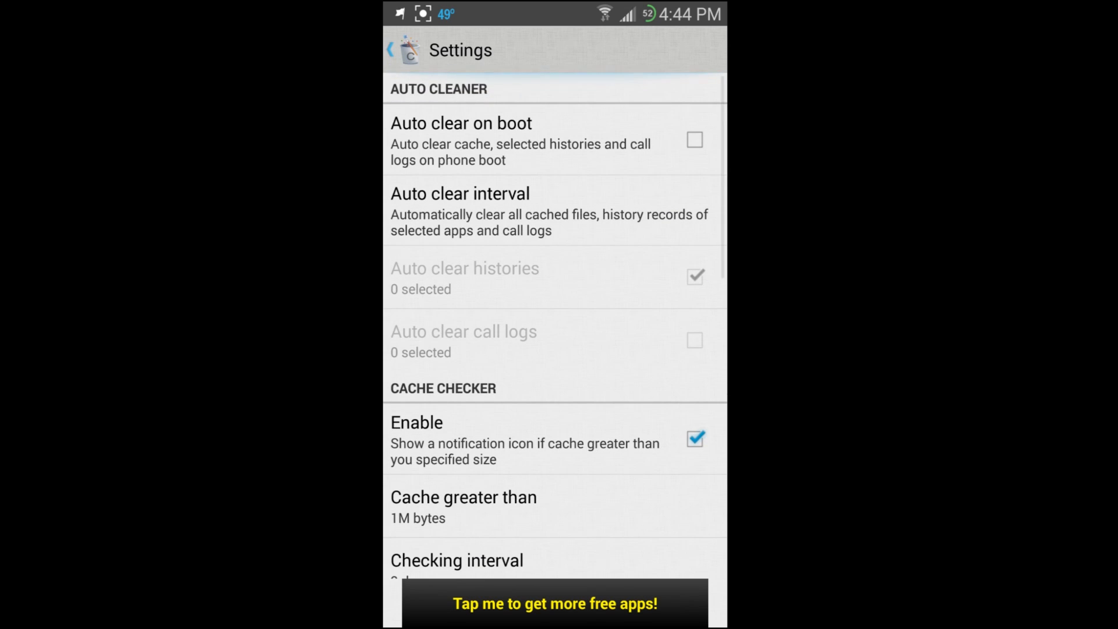
click(392, 49)
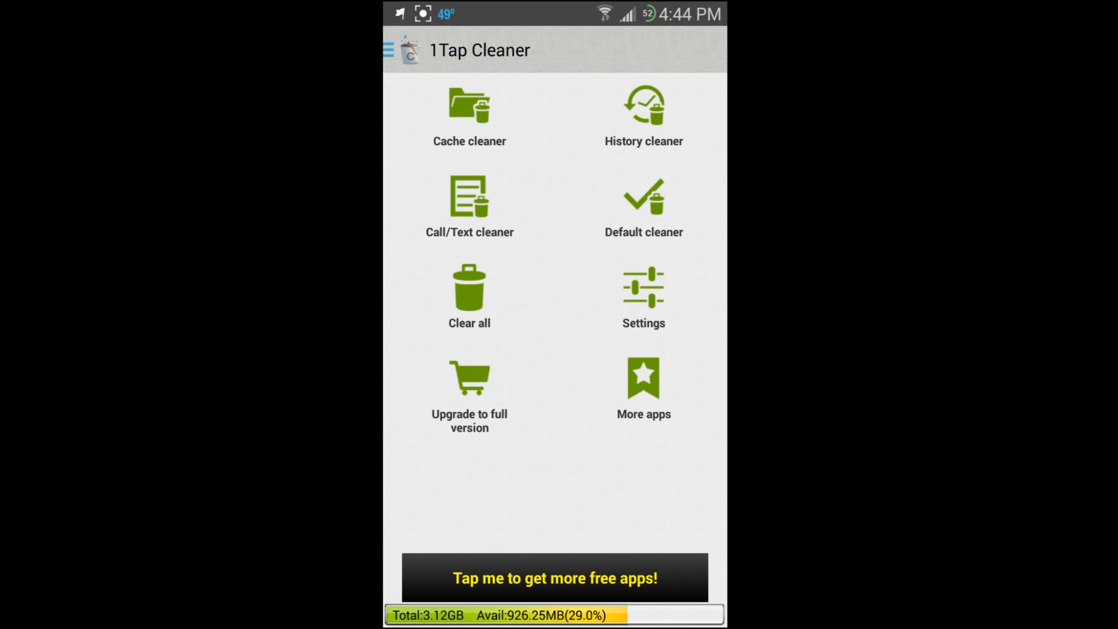
Step: Reopen Settings via the drawer without changes and go back to the home grid
click(643, 299)
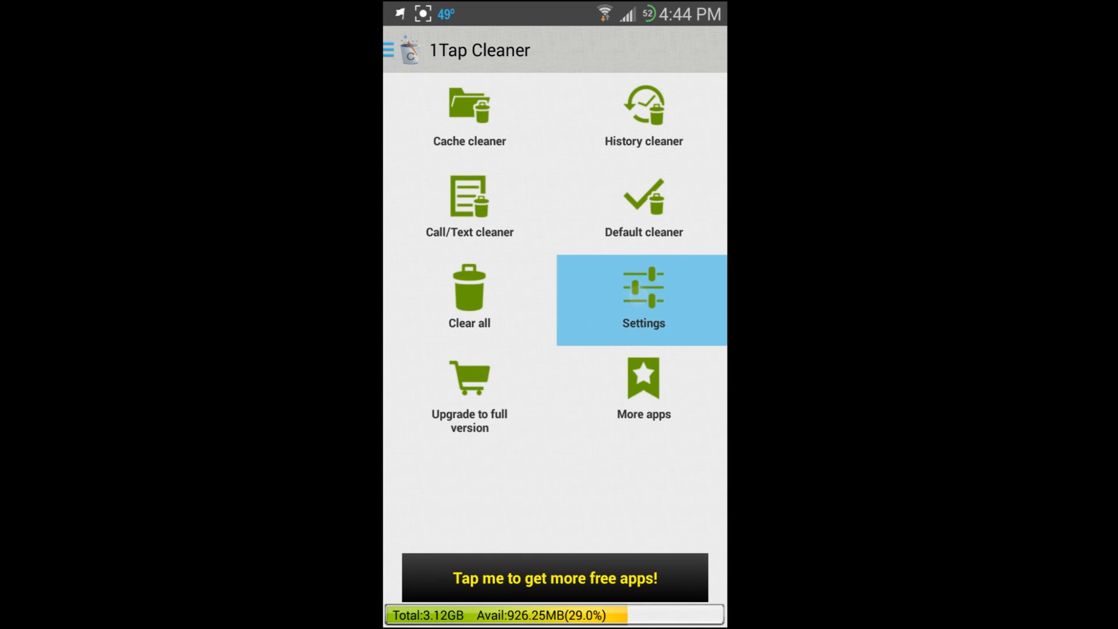
click(644, 299)
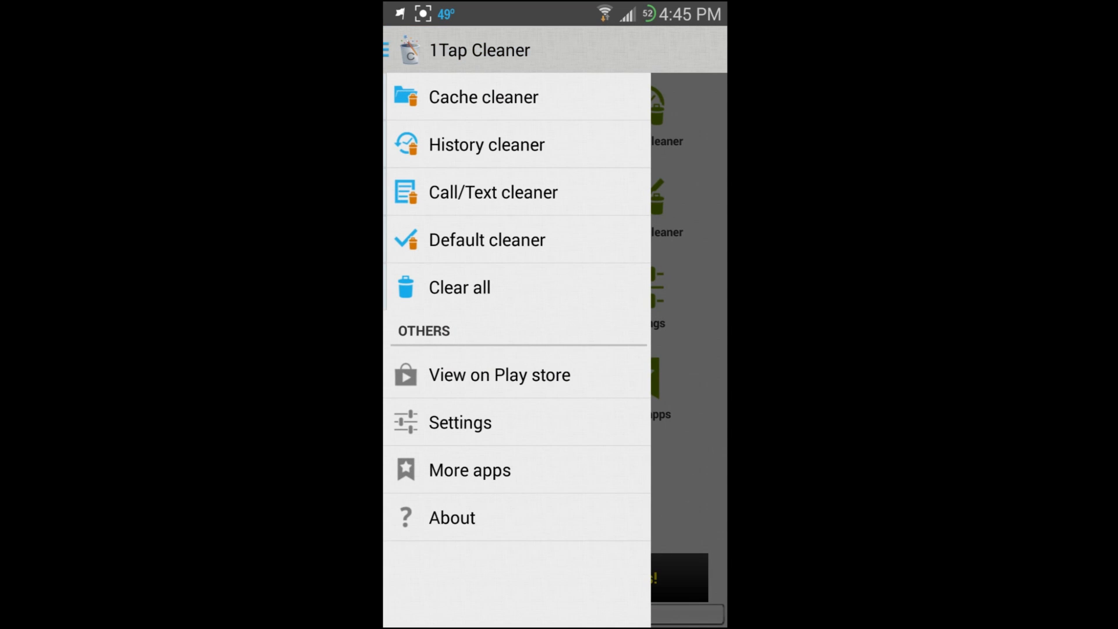
click(460, 422)
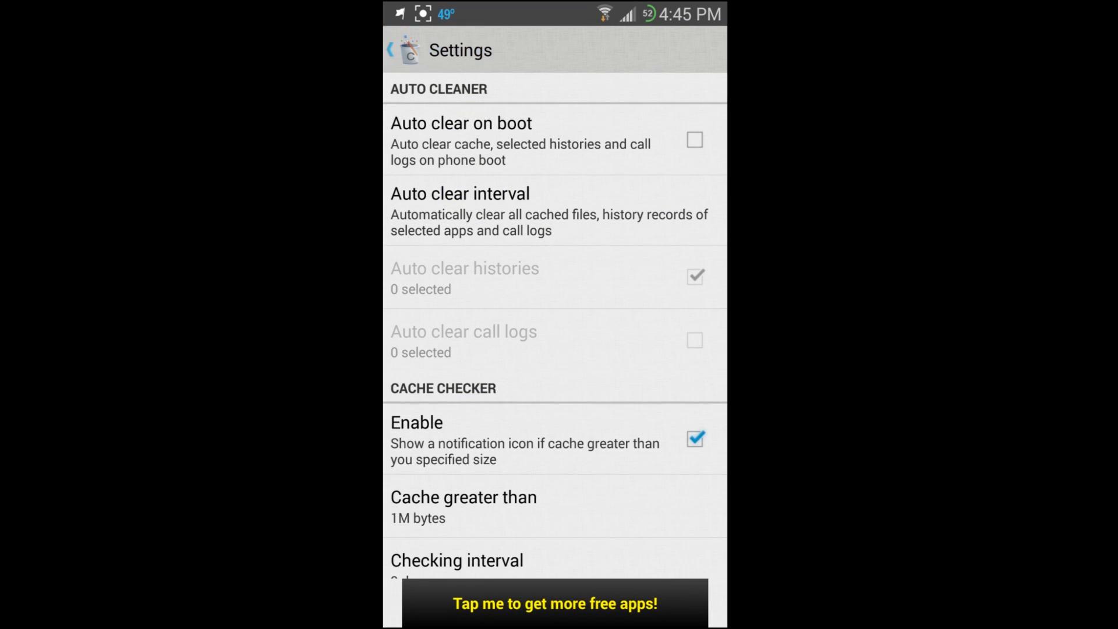
click(389, 49)
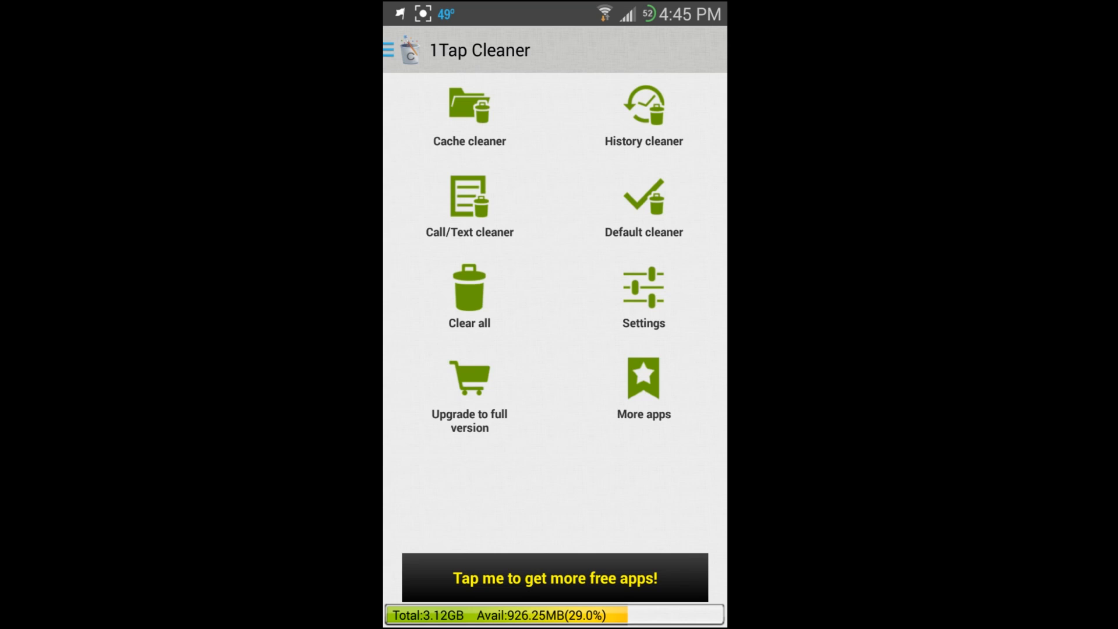
click(388, 51)
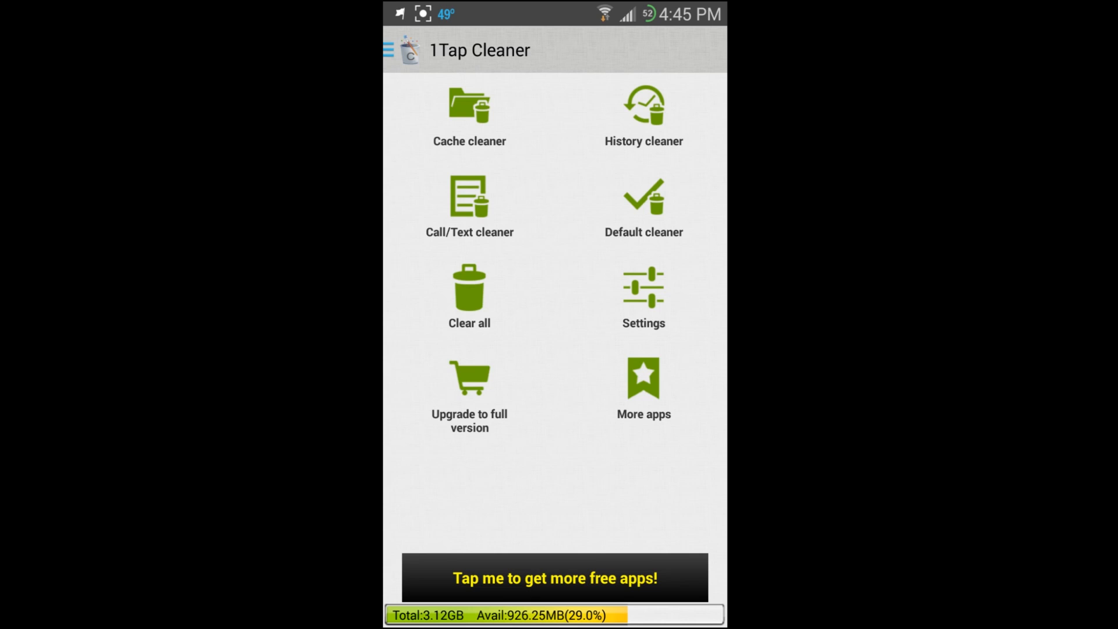
Step: Open the Default cleaner, then reach Settings with auto cleaner and cache checker options
click(644, 201)
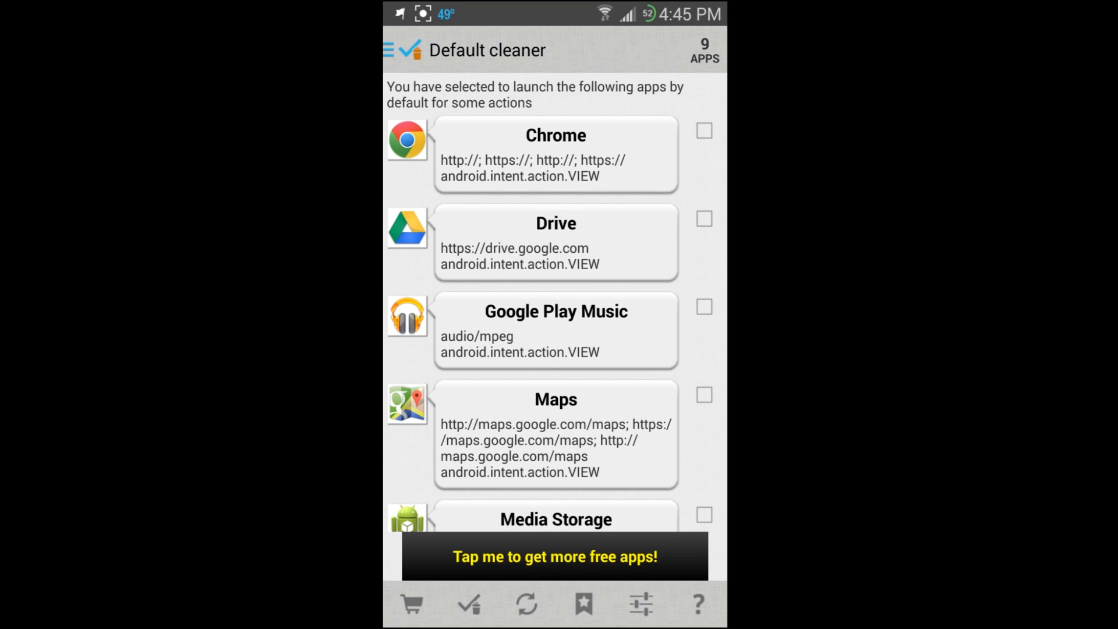
click(388, 50)
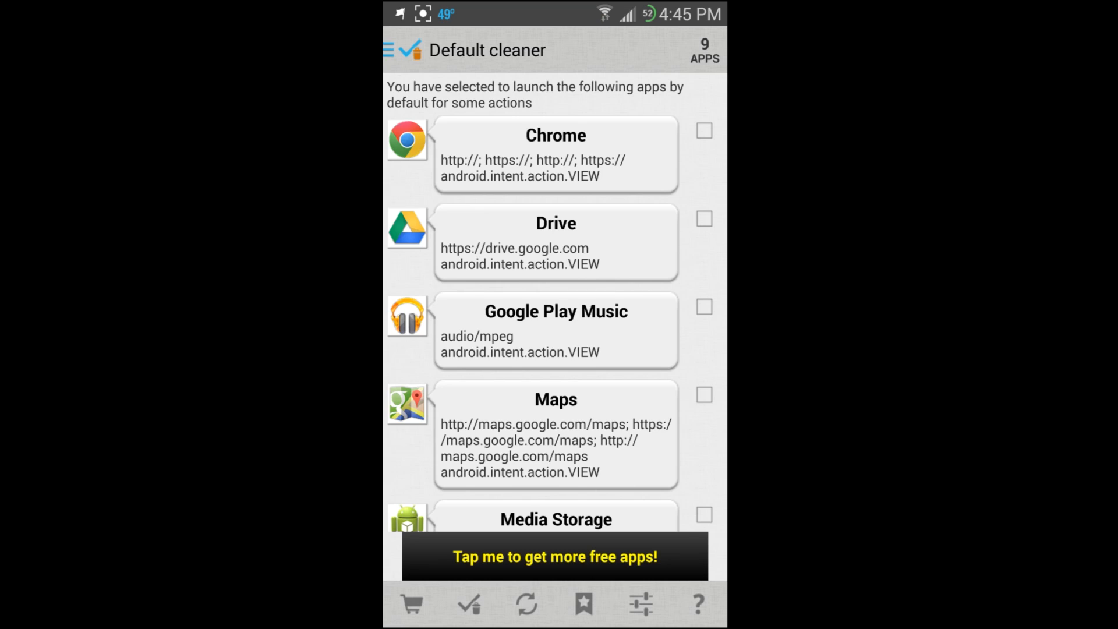
click(389, 49)
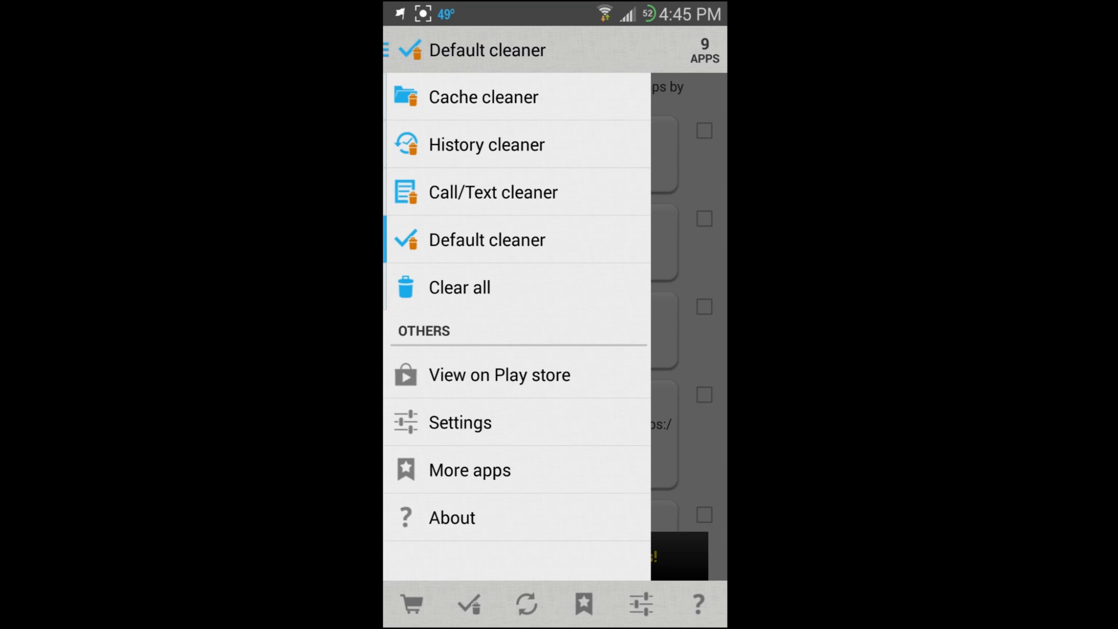
click(460, 422)
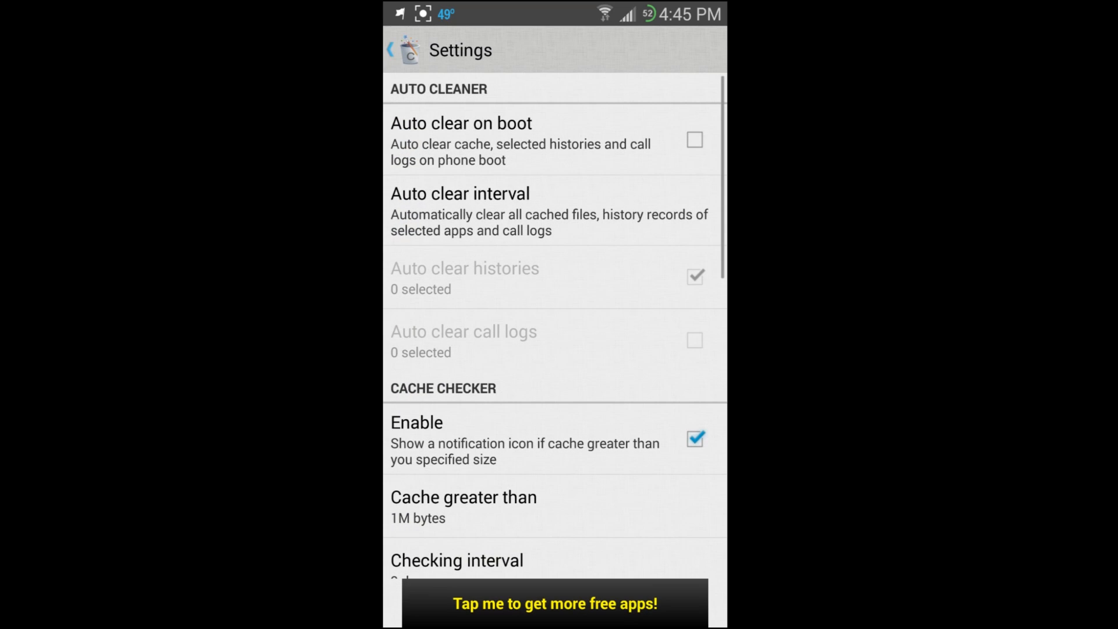
click(392, 49)
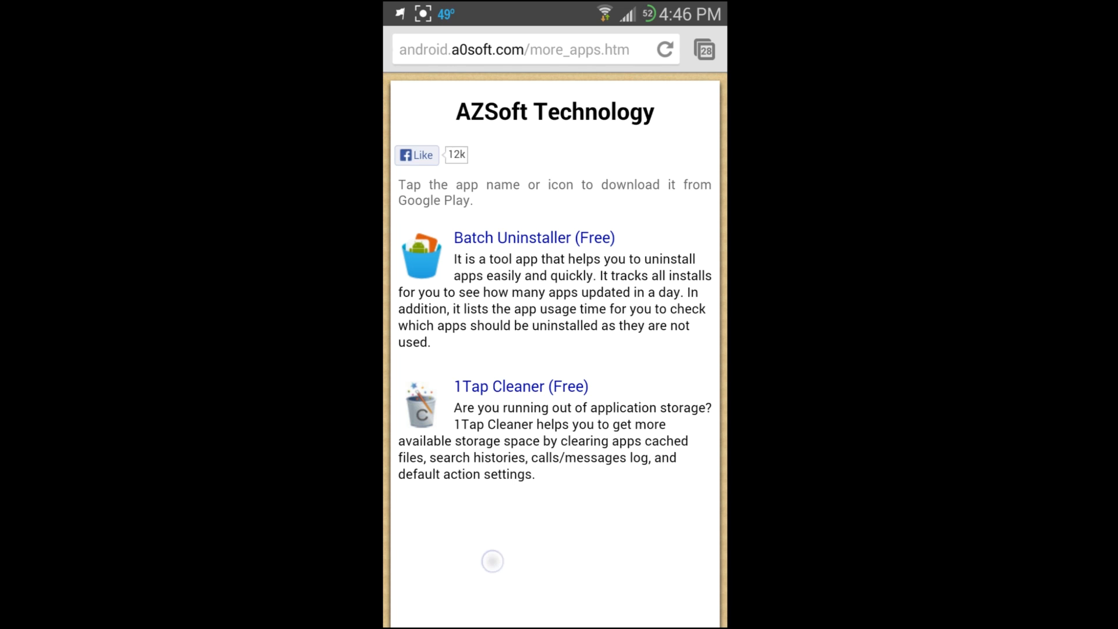
Step: Scroll through AZSoft Technology's more-apps page listing Batch Uninstaller and 1Tap Cleaner
scroll(down, 3)
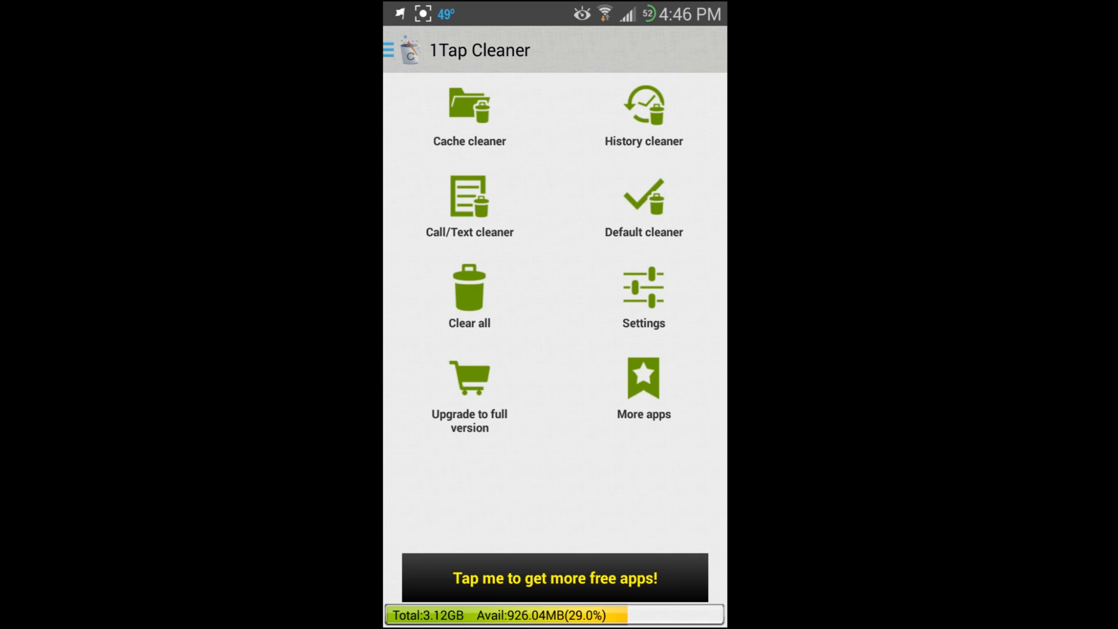
Step: View the History cleaner's Clipboard and Google Play Store search records (16 records)
click(643, 105)
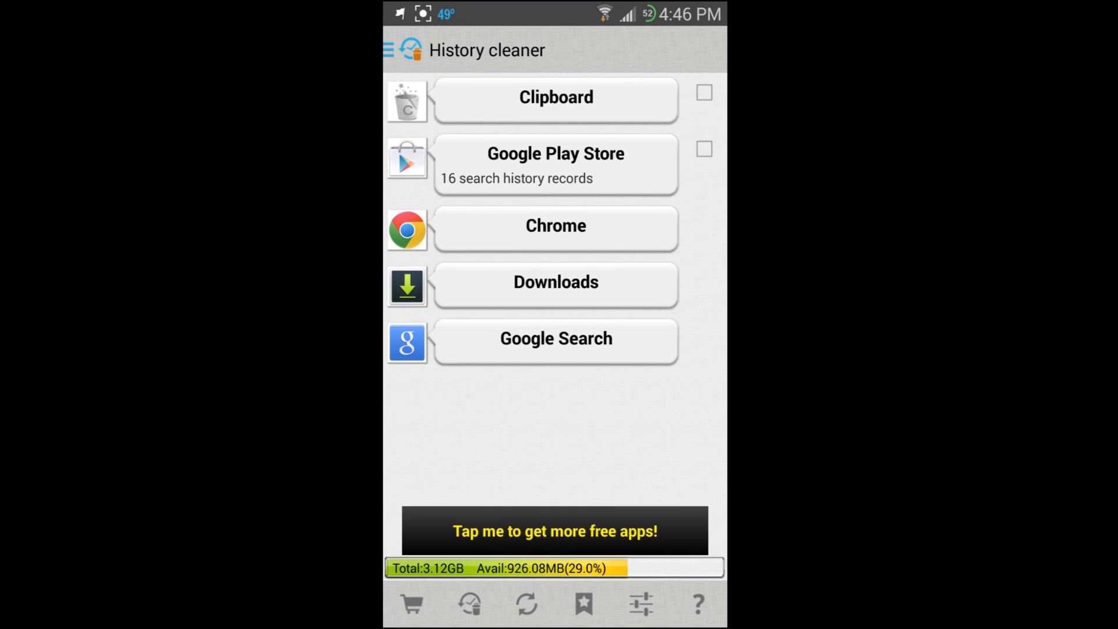
click(555, 228)
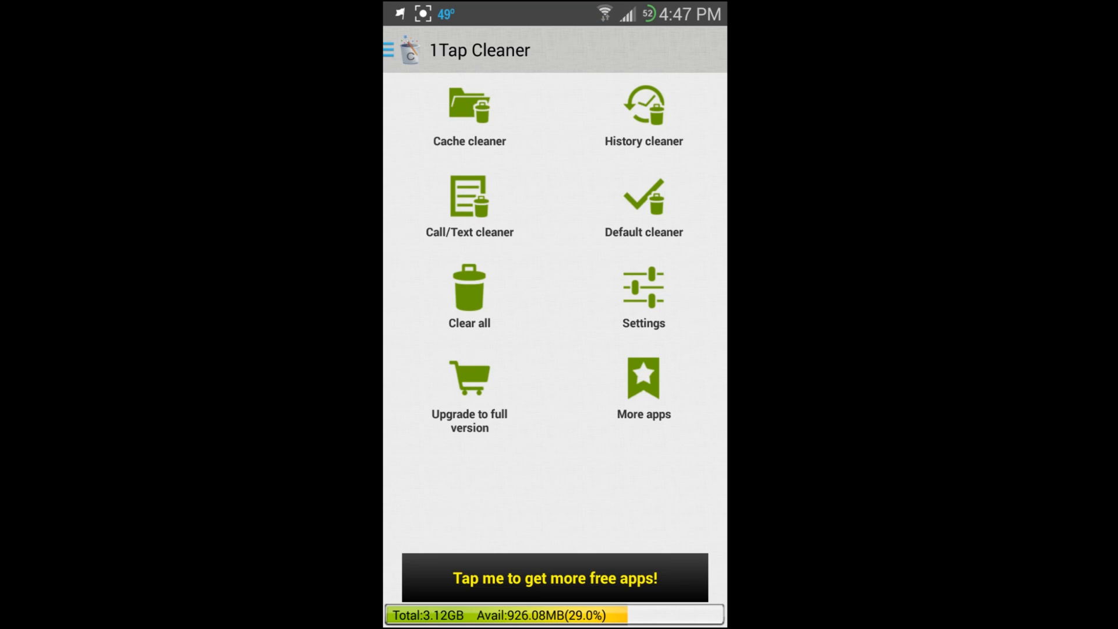
Step: Open the Call/Text cleaner from the side menu, showing 30 missed call logs
click(390, 50)
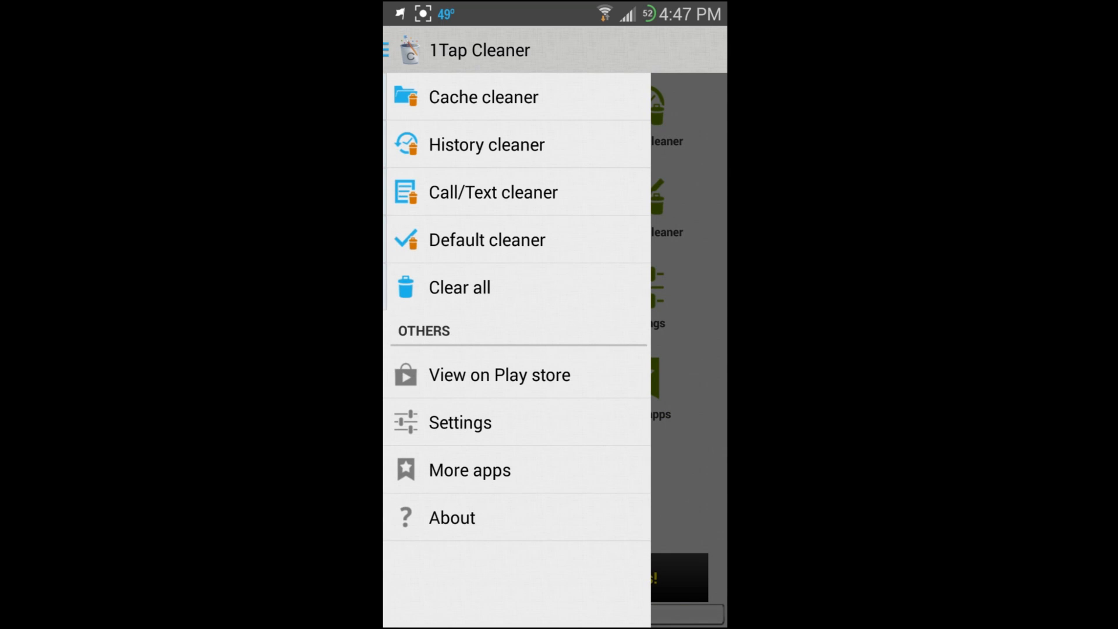
click(493, 191)
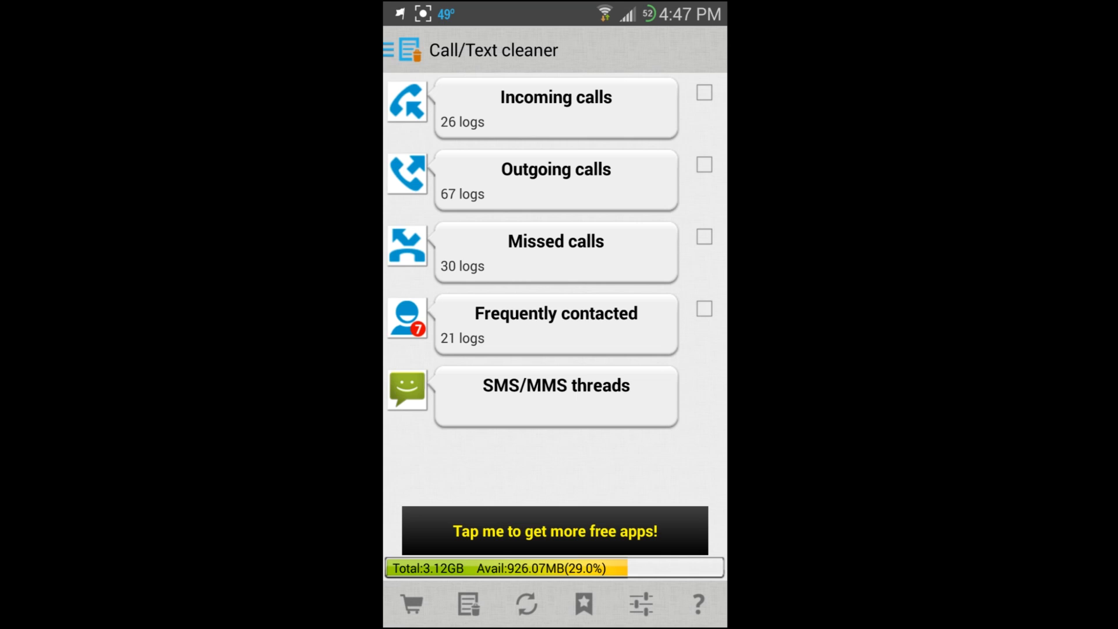
Step: Show the missed call logs and clear them all
click(556, 247)
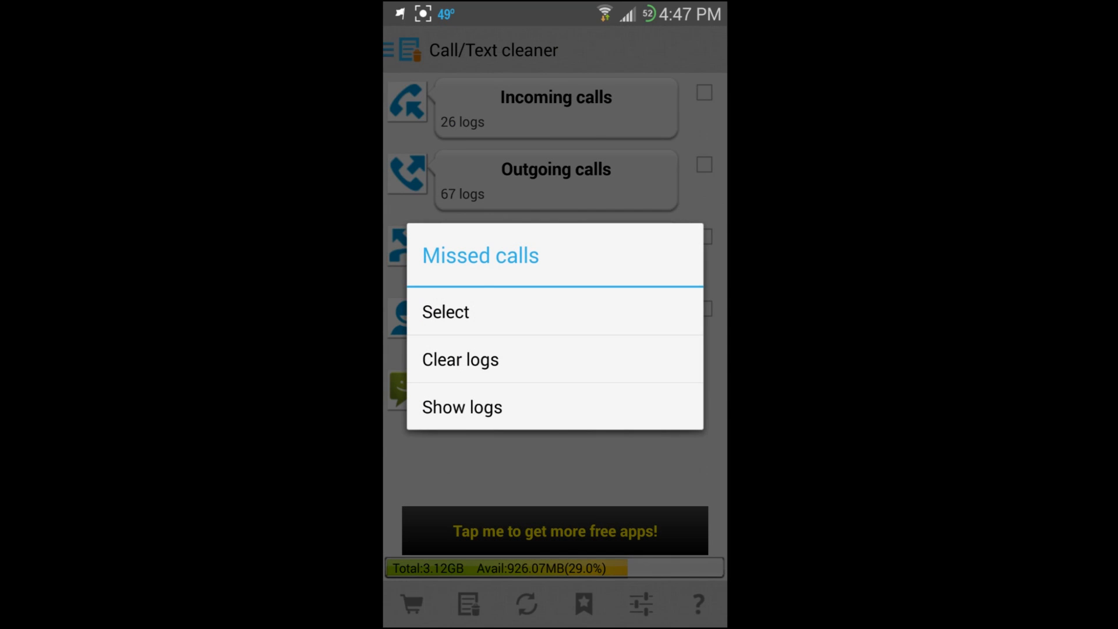
click(462, 407)
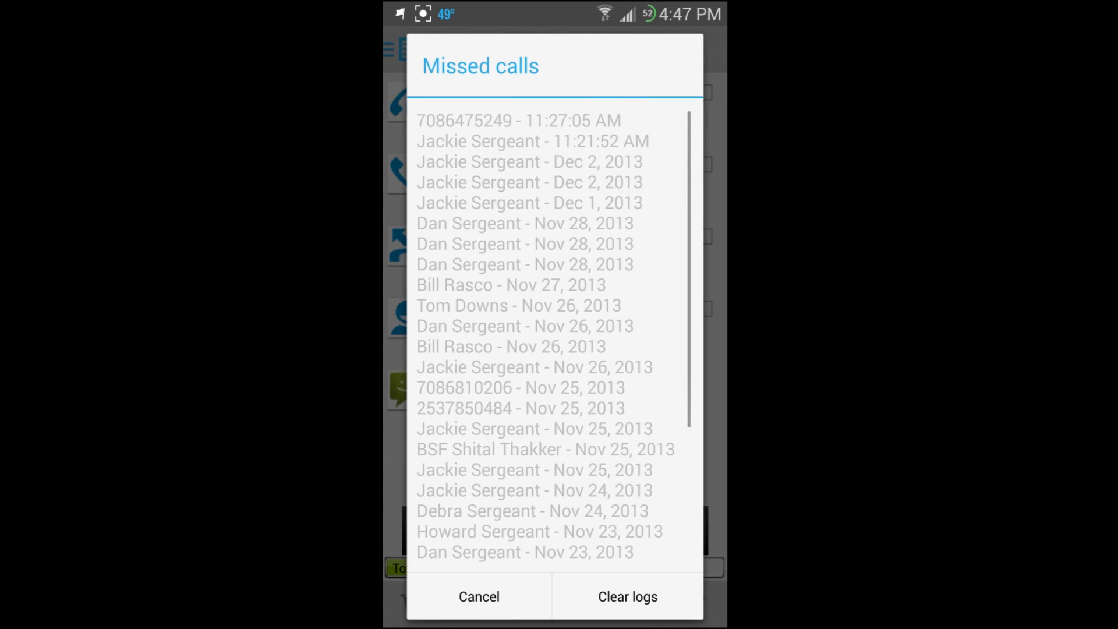
click(627, 612)
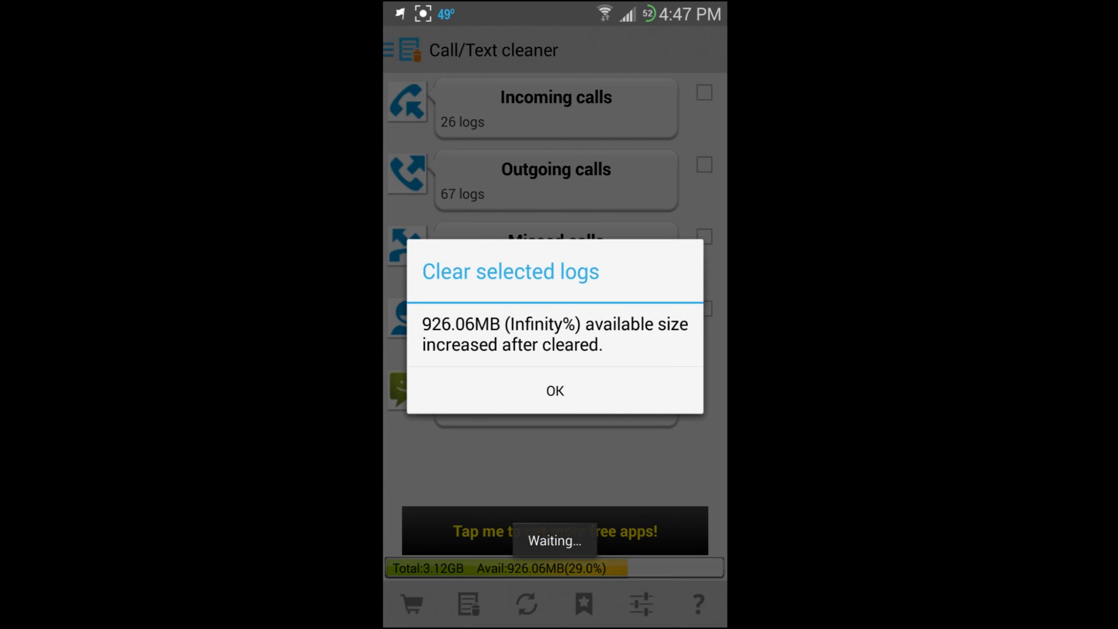
click(555, 391)
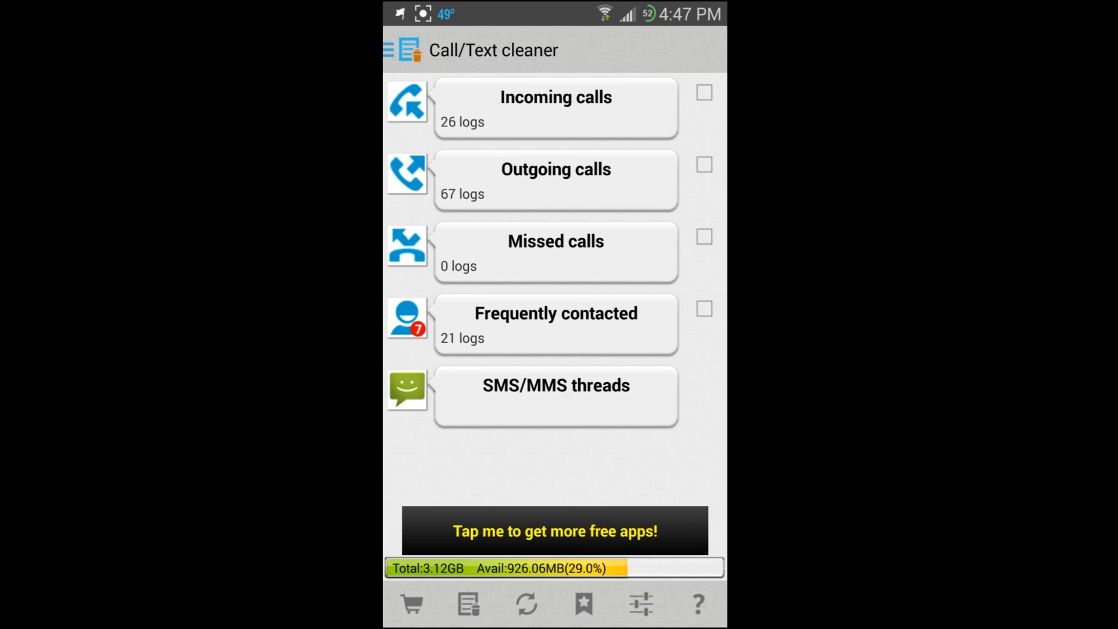
Step: Tick the Missed calls category so it reads 0 logs, dismissing the result
click(704, 237)
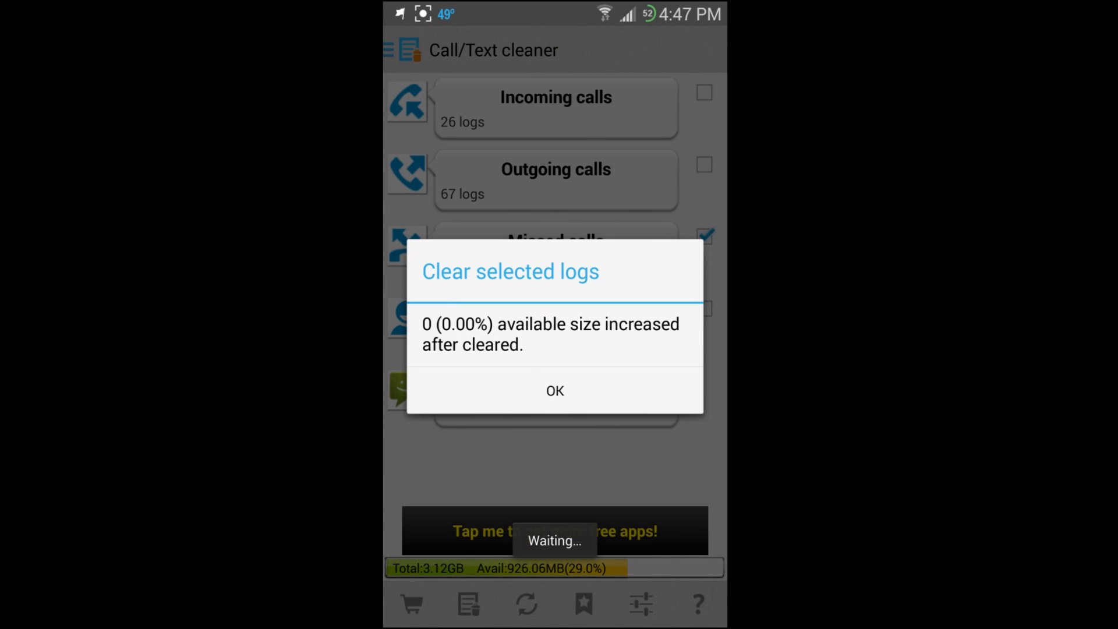
click(556, 390)
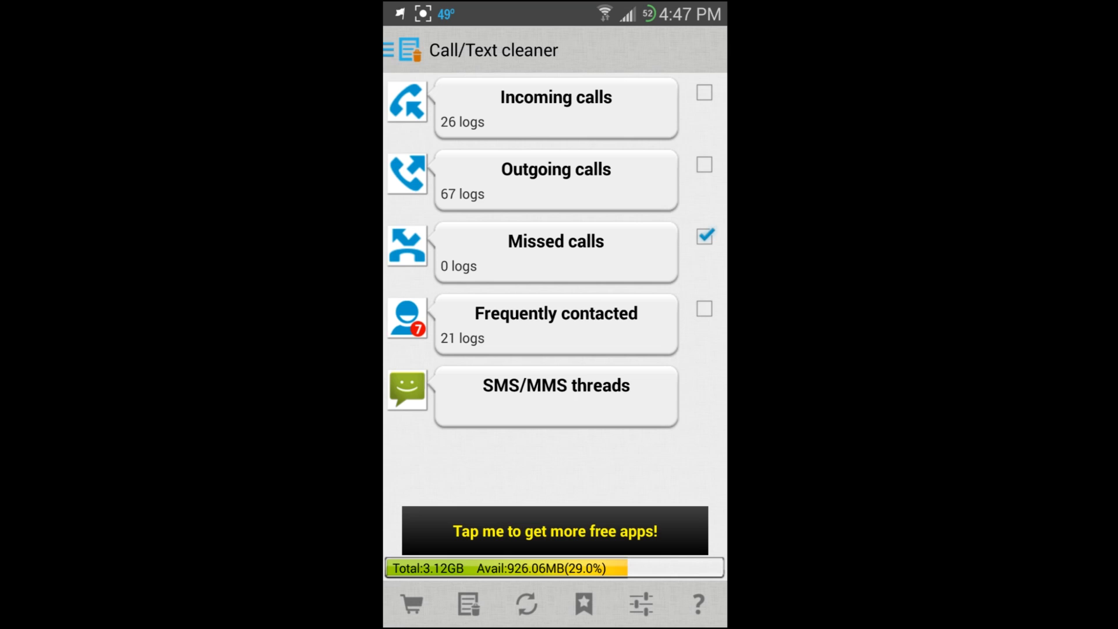
click(385, 50)
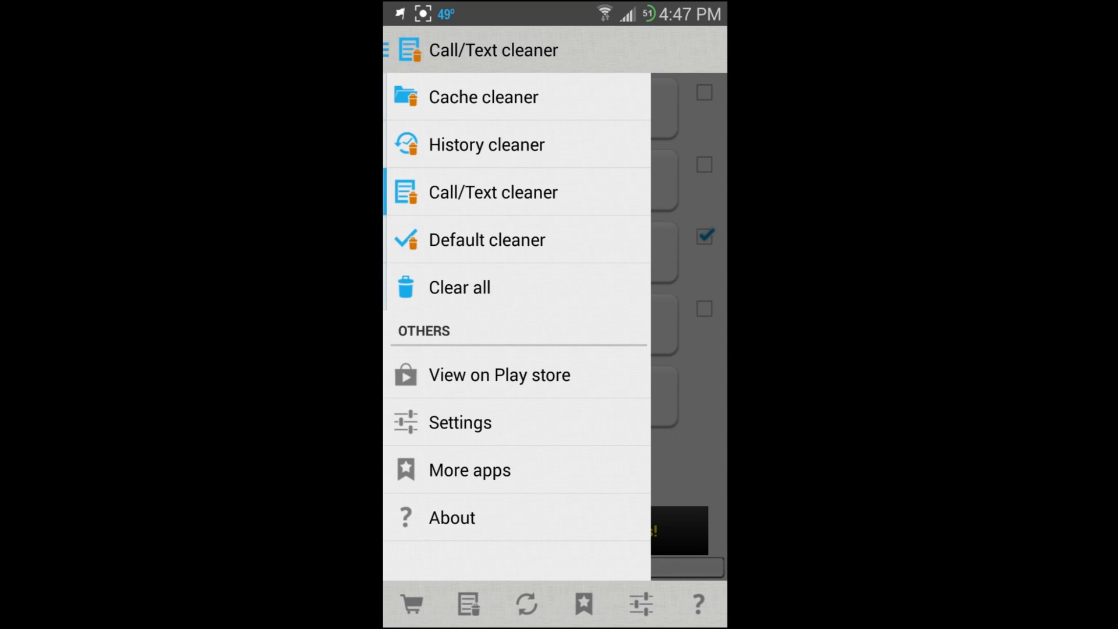
Step: Check the Auto clear call logs setting, then return to the home screen
click(493, 192)
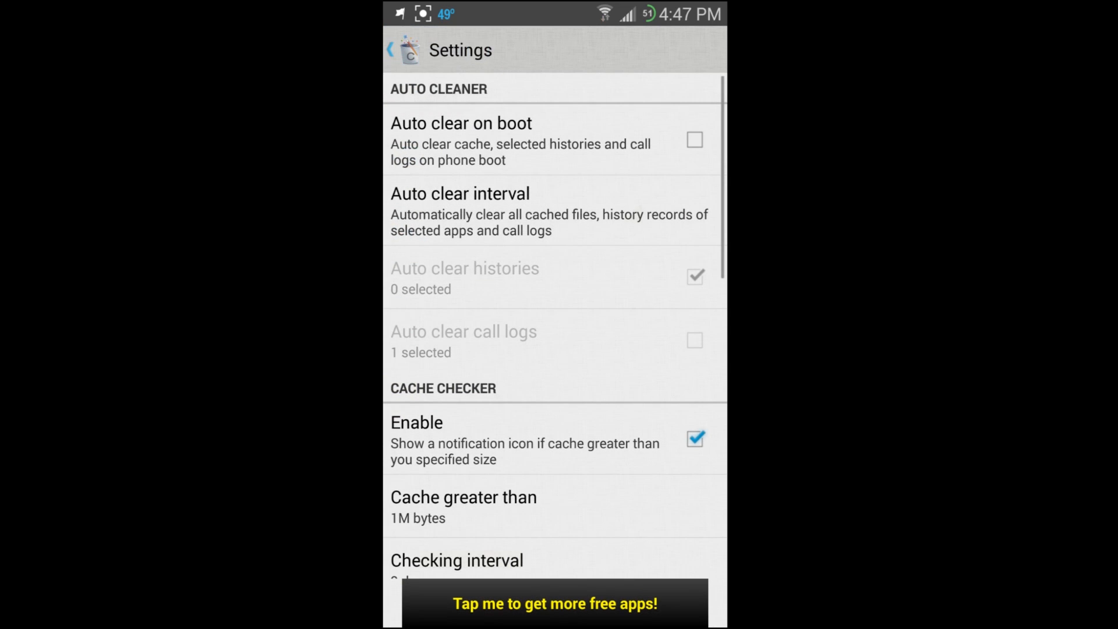
click(393, 49)
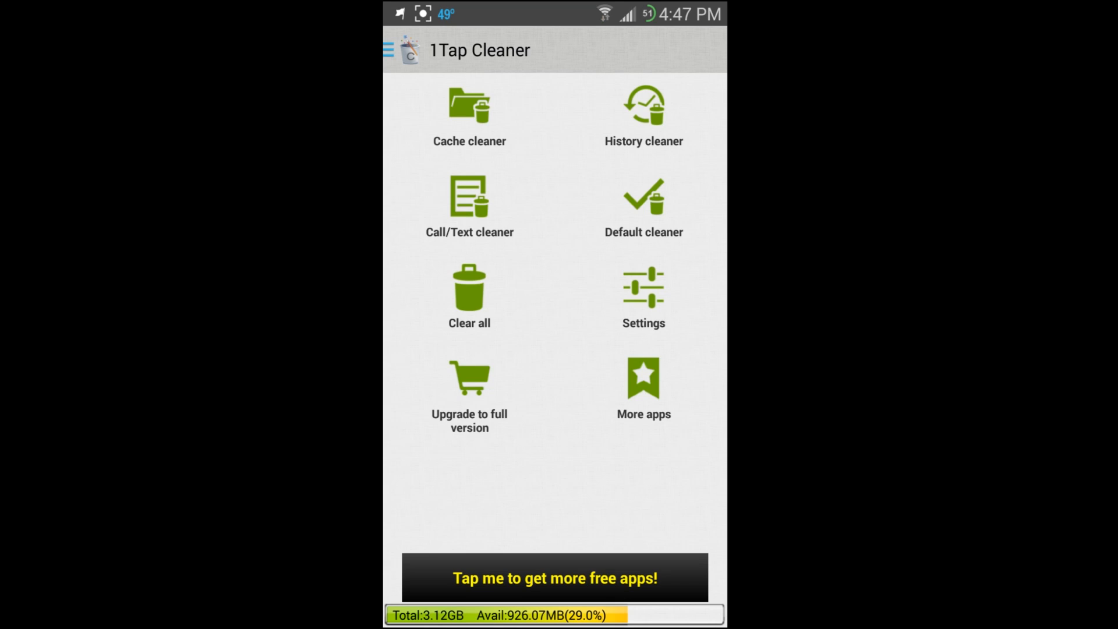